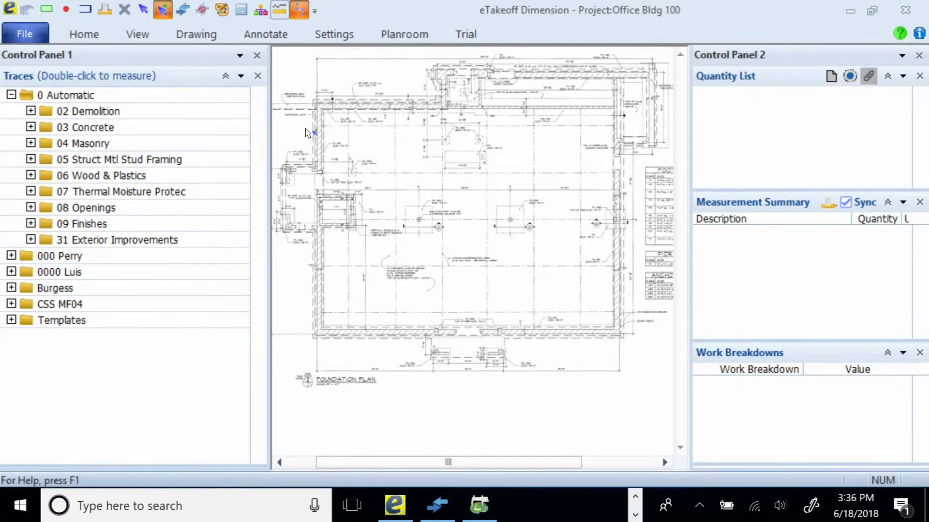
{"action": "mouse_move", "coordinate": [453, 182]}
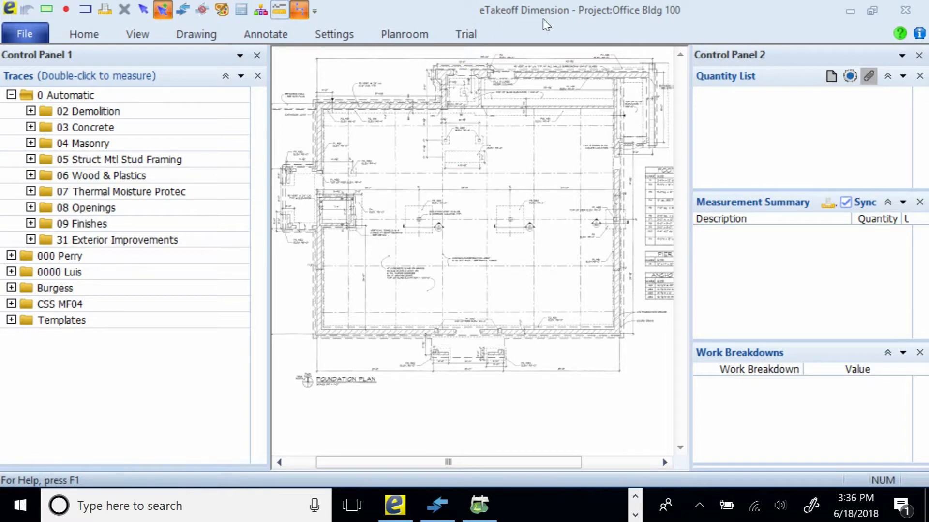
{"action": "mouse_move", "coordinate": [552, 158]}
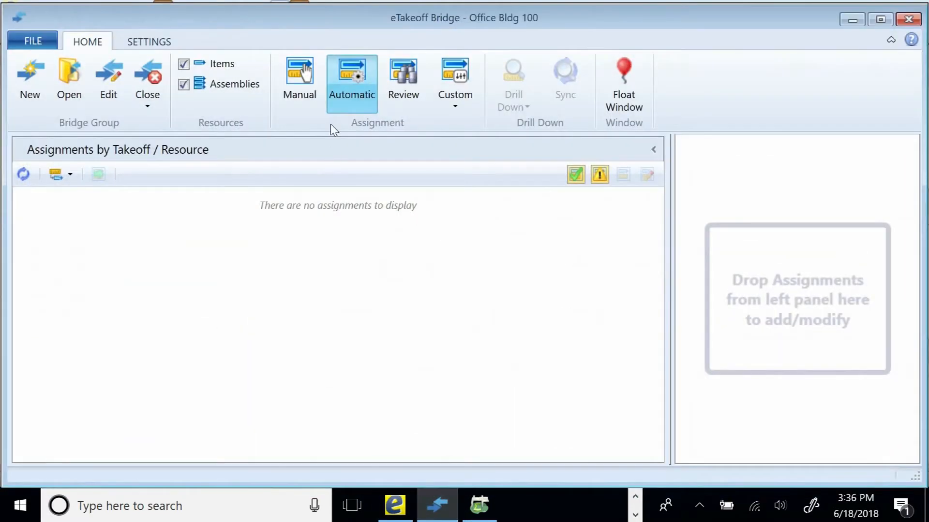
{"action": "mouse_move", "coordinate": [415, 134]}
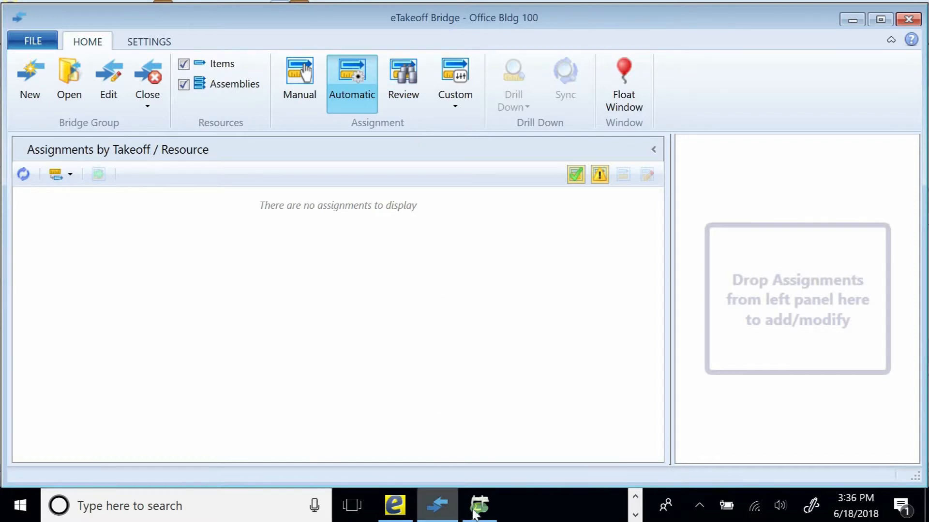
- Bring Sage Estimating to the front from the taskbar
{"action": "left_click", "coordinate": [478, 505]}
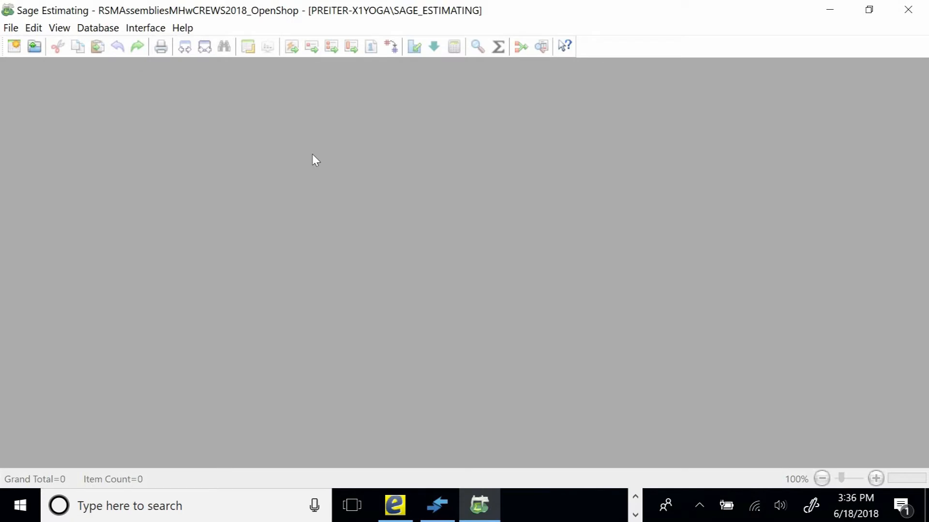
{"action": "mouse_move", "coordinate": [423, 302]}
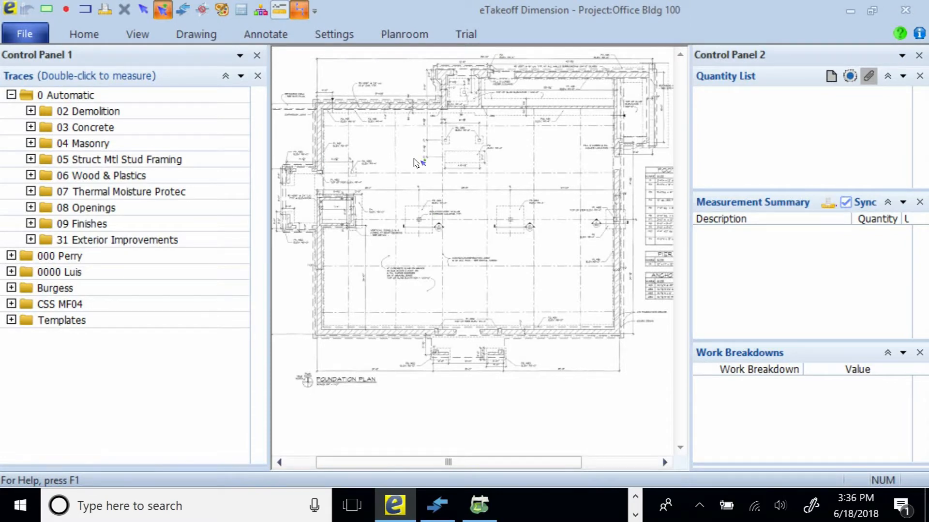
{"action": "mouse_move", "coordinate": [474, 172]}
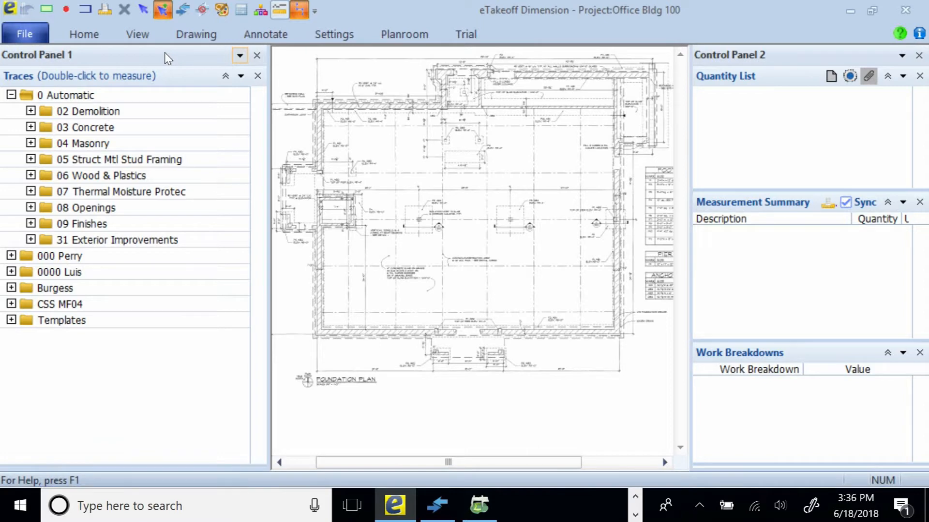
{"action": "mouse_move", "coordinate": [187, 109]}
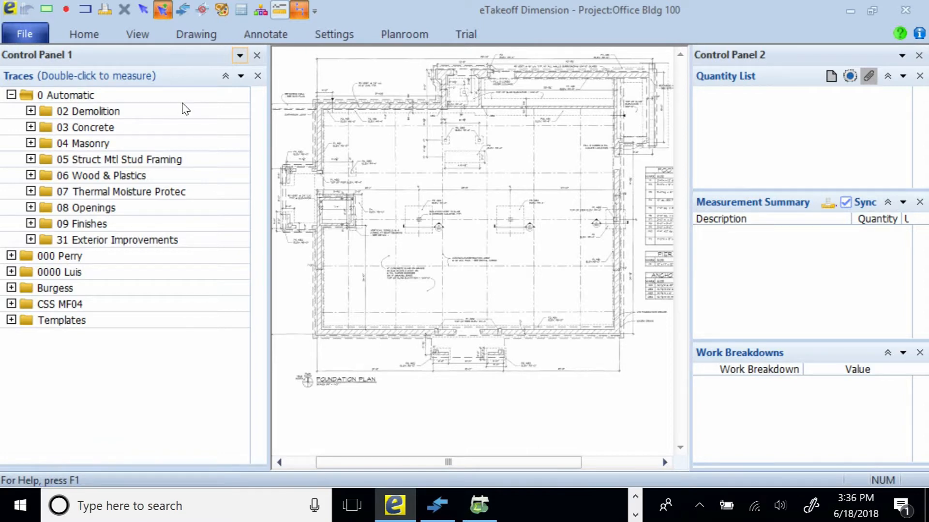
{"action": "mouse_move", "coordinate": [312, 148]}
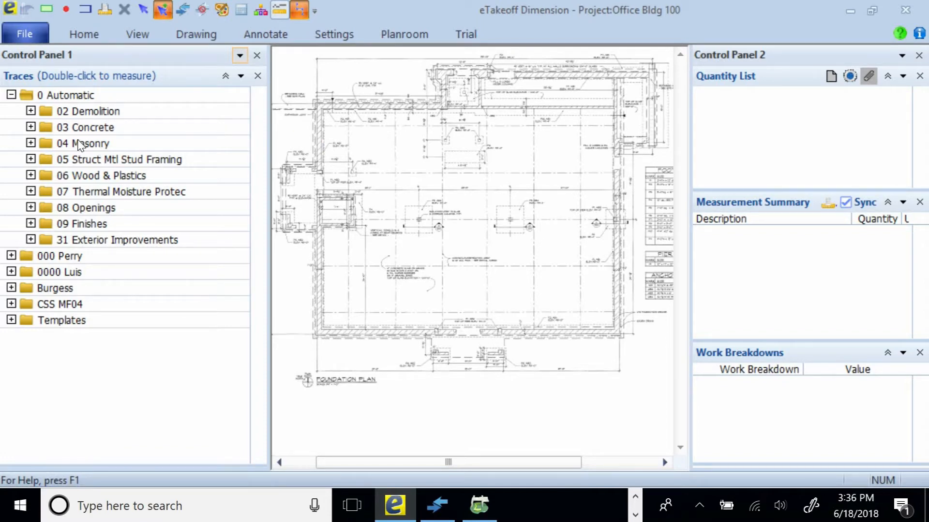
{"action": "mouse_move", "coordinate": [80, 143]}
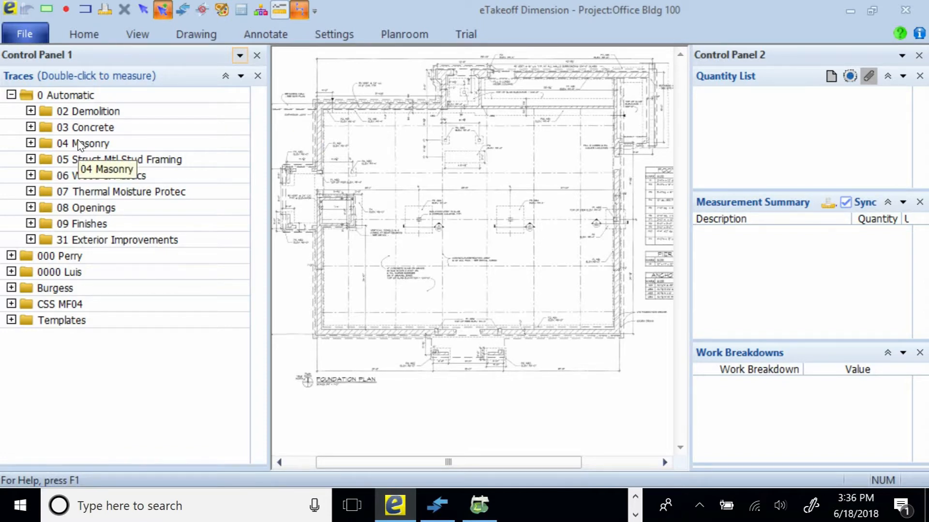
{"action": "mouse_move", "coordinate": [95, 135]}
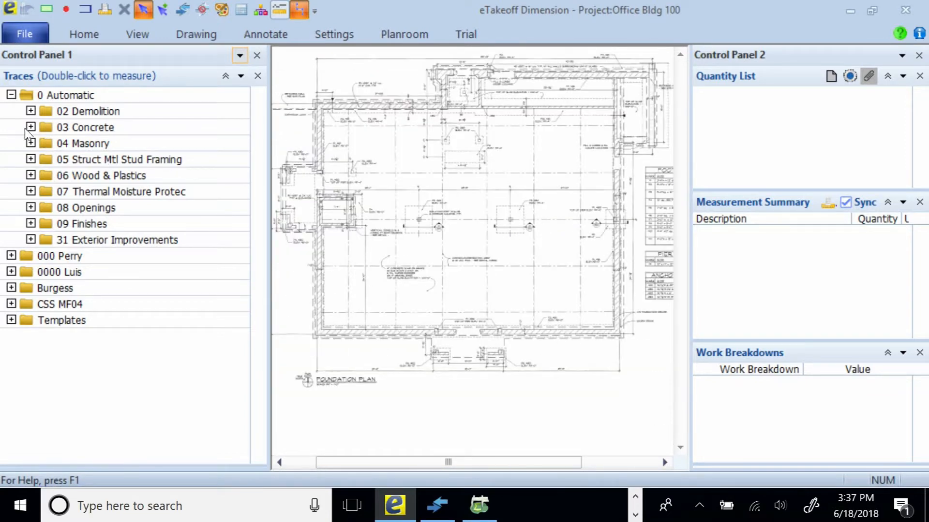
- Trace Strip FTG 12x24 LF from 03 Concrete > 110 Strip Footings along the foundation walls (190.06 ft)
{"action": "left_click", "coordinate": [31, 127]}
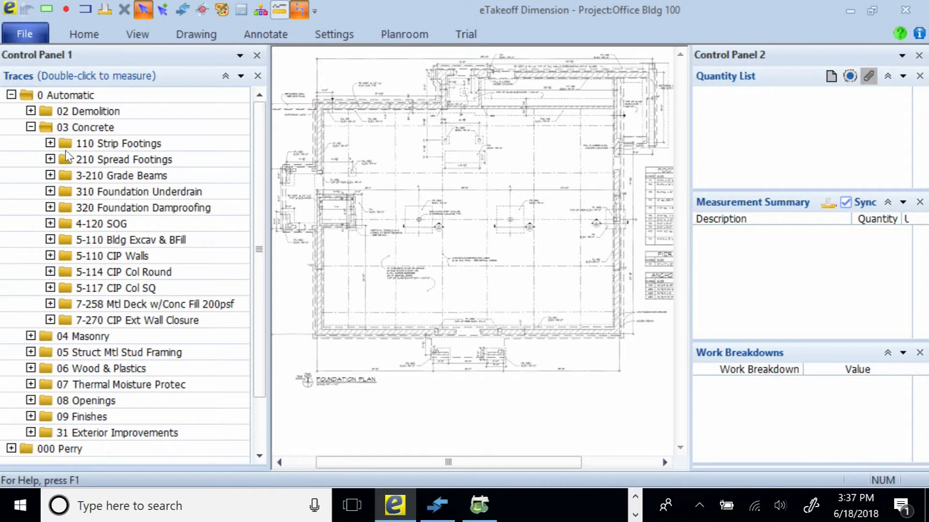
{"action": "left_click", "coordinate": [50, 143]}
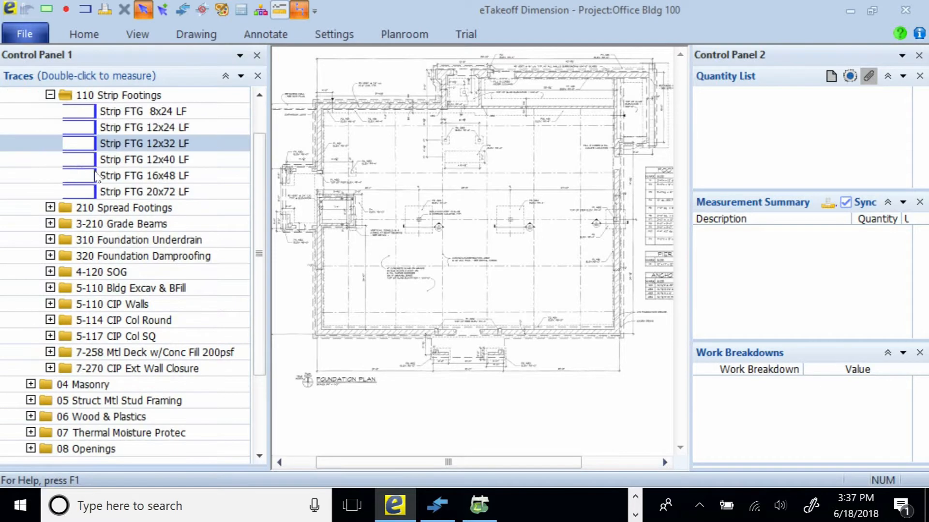
{"action": "mouse_move", "coordinate": [121, 139]}
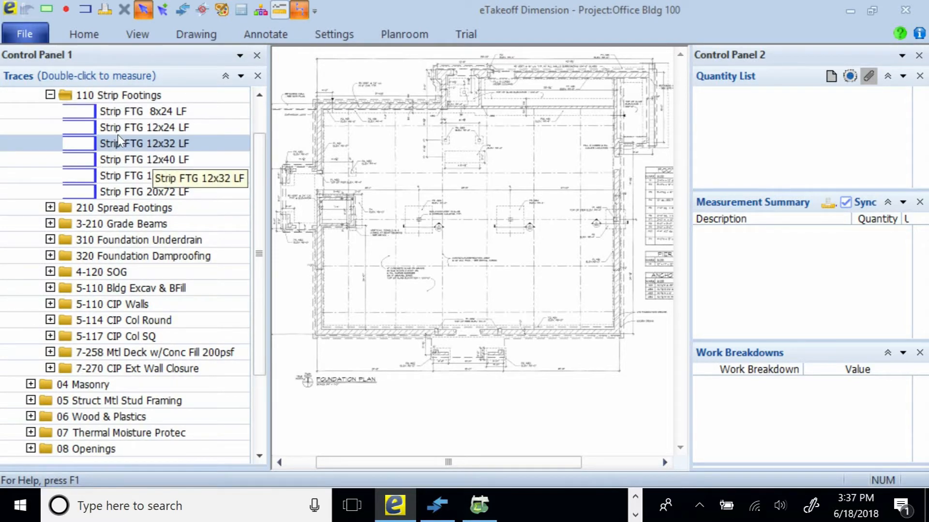
{"action": "left_click", "coordinate": [144, 127]}
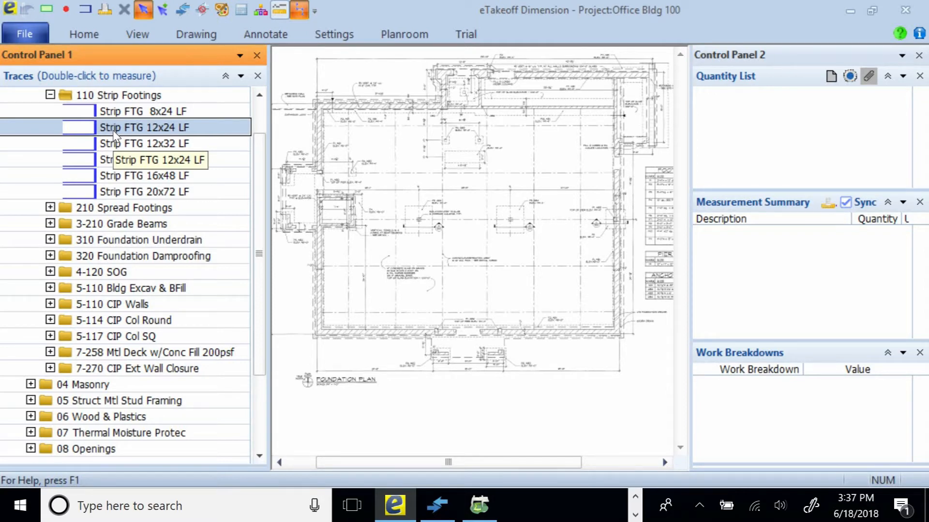
{"action": "double_click", "coordinate": [144, 127]}
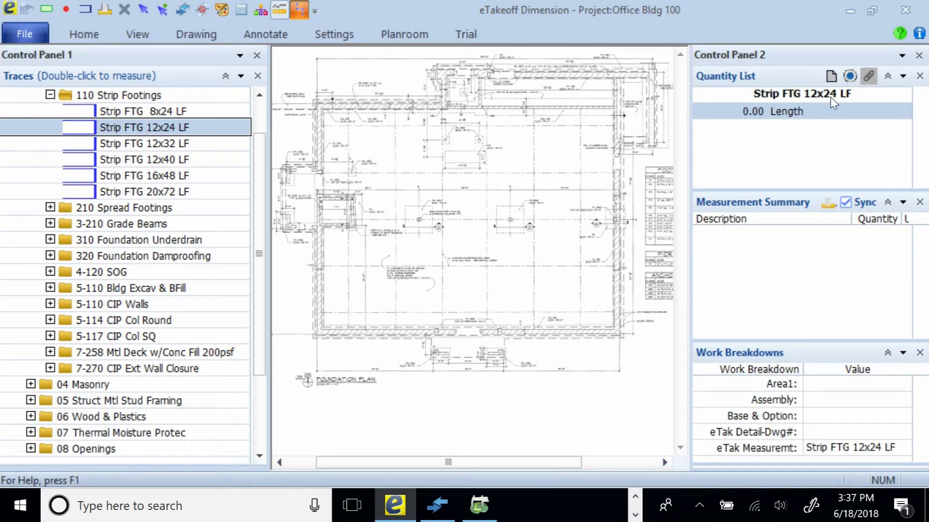
{"action": "mouse_move", "coordinate": [762, 146]}
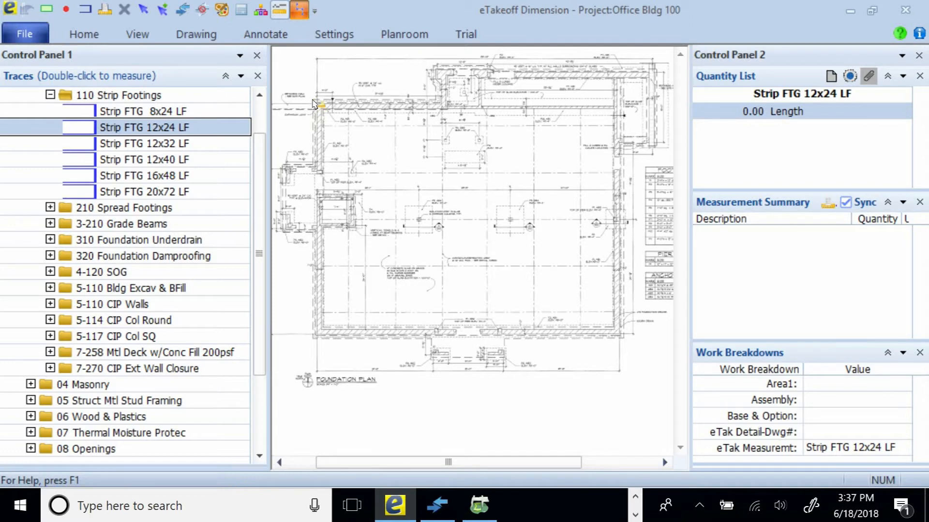
{"action": "left_click", "coordinate": [313, 100]}
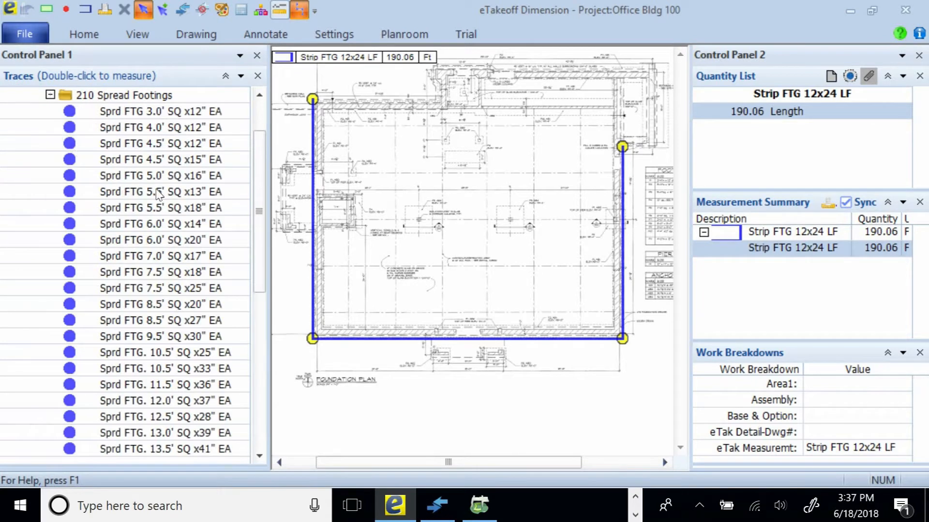
{"action": "mouse_move", "coordinate": [169, 251]}
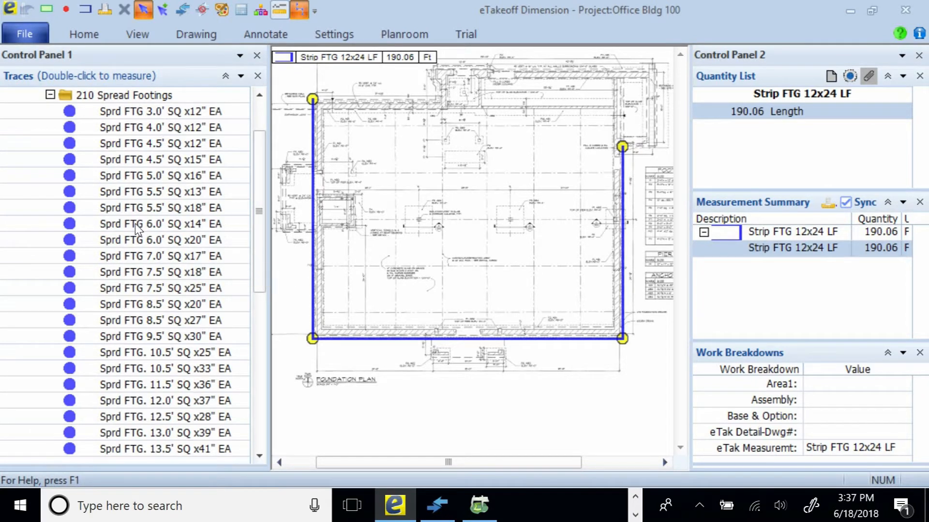
- Count four Sprd FTG 6.0' SQ x14" EA column footings, then collapse 210 Spread Footings
{"action": "left_click", "coordinate": [160, 224]}
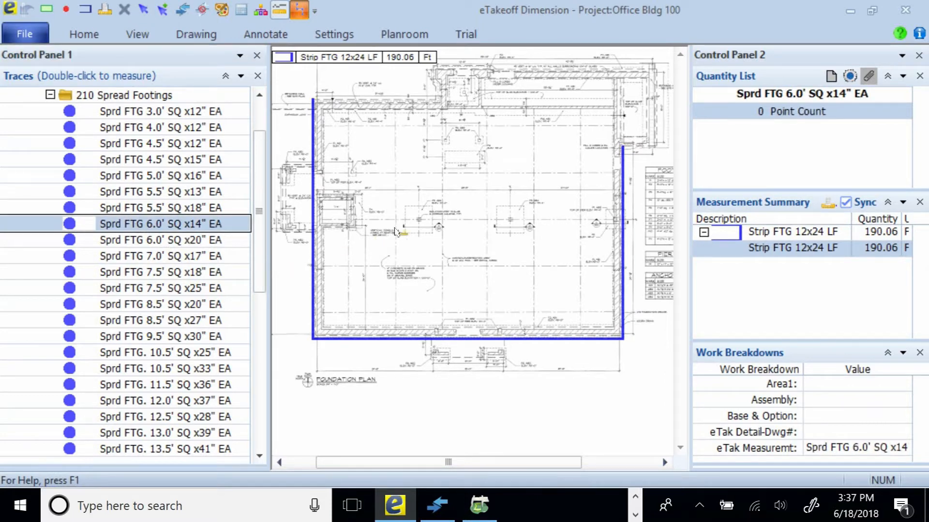
{"action": "left_click", "coordinate": [410, 228]}
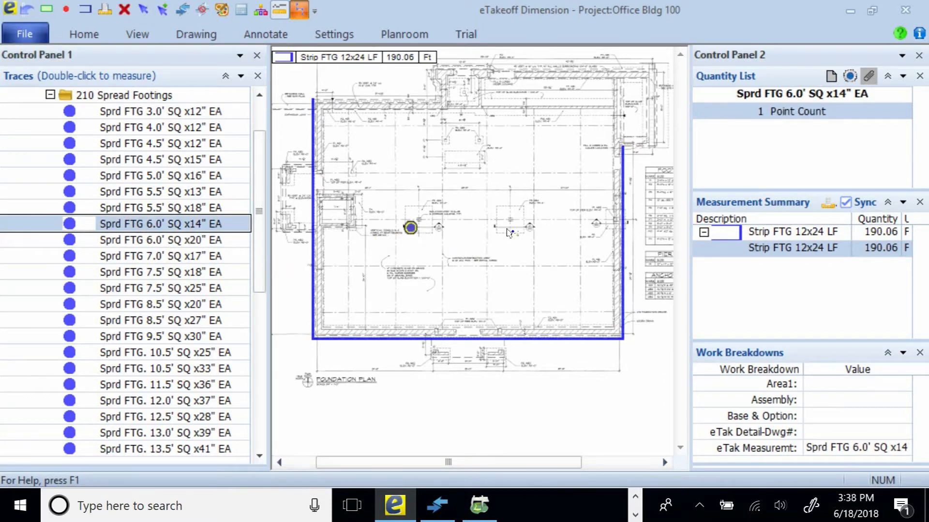
{"action": "left_click", "coordinate": [506, 227]}
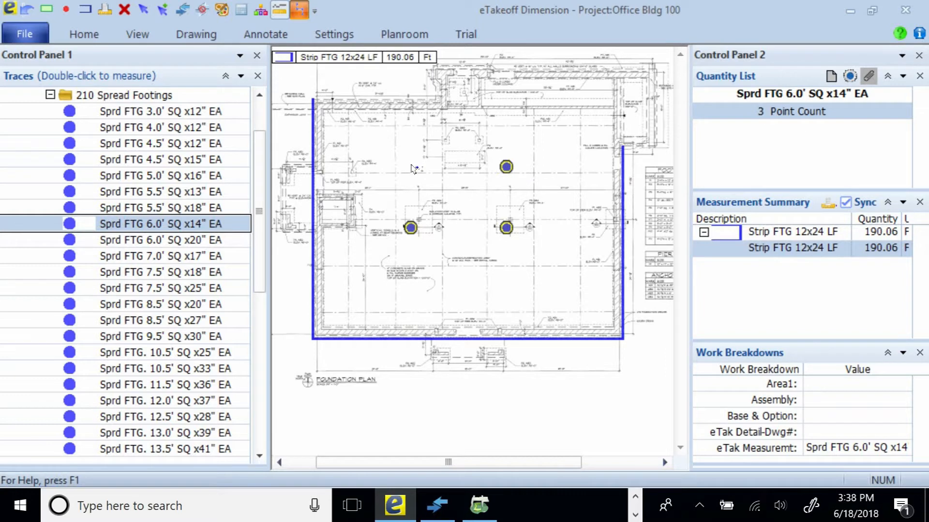
{"action": "left_click", "coordinate": [410, 167]}
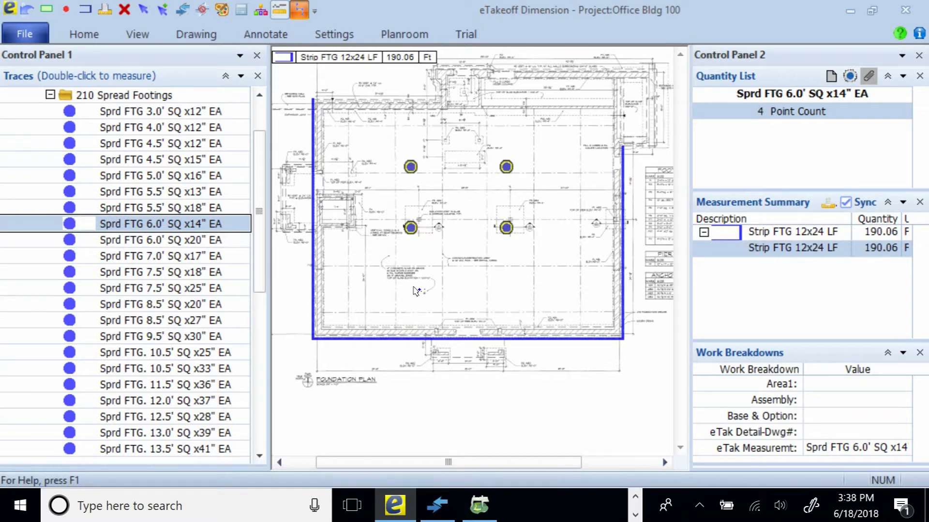
{"action": "mouse_move", "coordinate": [453, 482]}
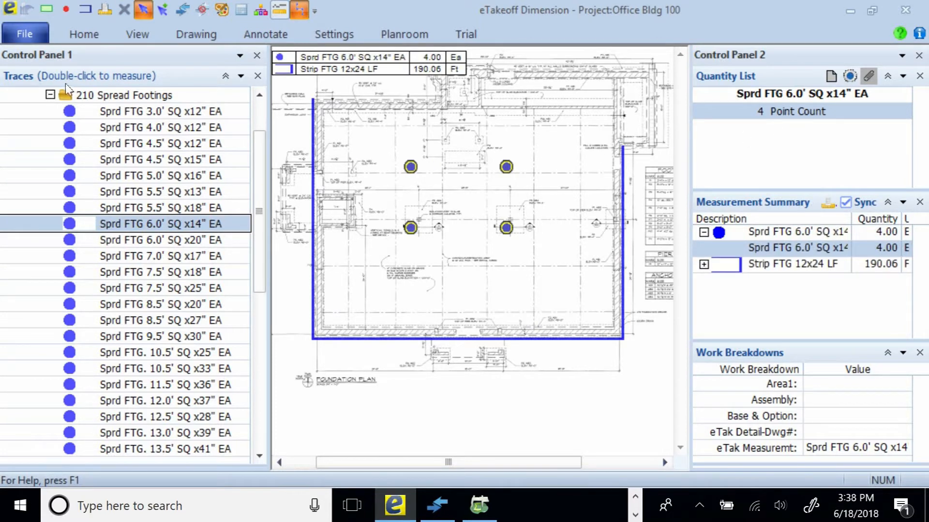
{"action": "left_click", "coordinate": [50, 95]}
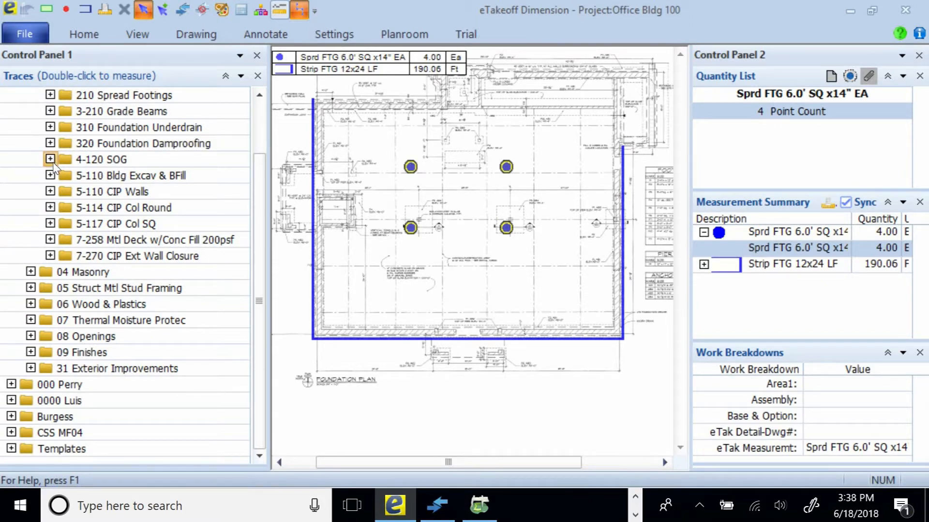
- Trace the SOG 4"reinf SF slab at 4,204.97 sq ft and switch to the first floor plan
{"action": "left_click", "coordinate": [51, 159]}
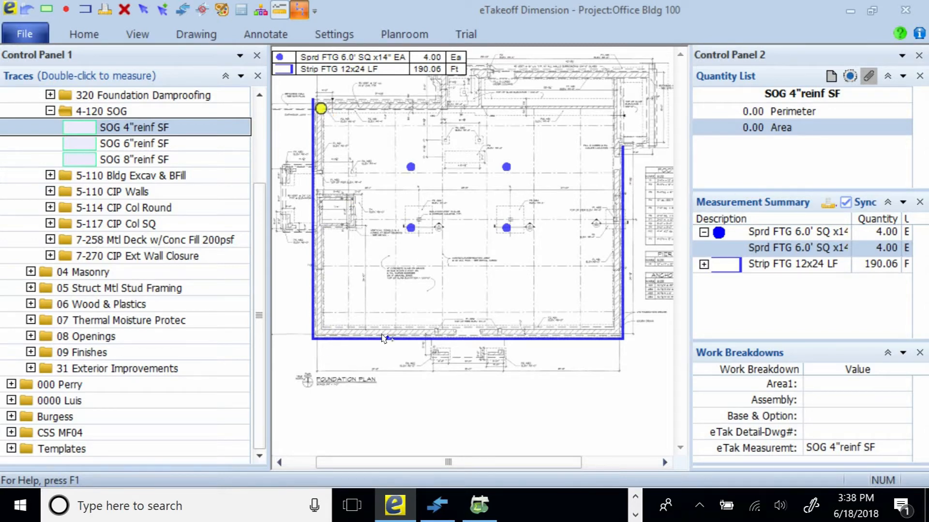
{"action": "left_click", "coordinate": [320, 327]}
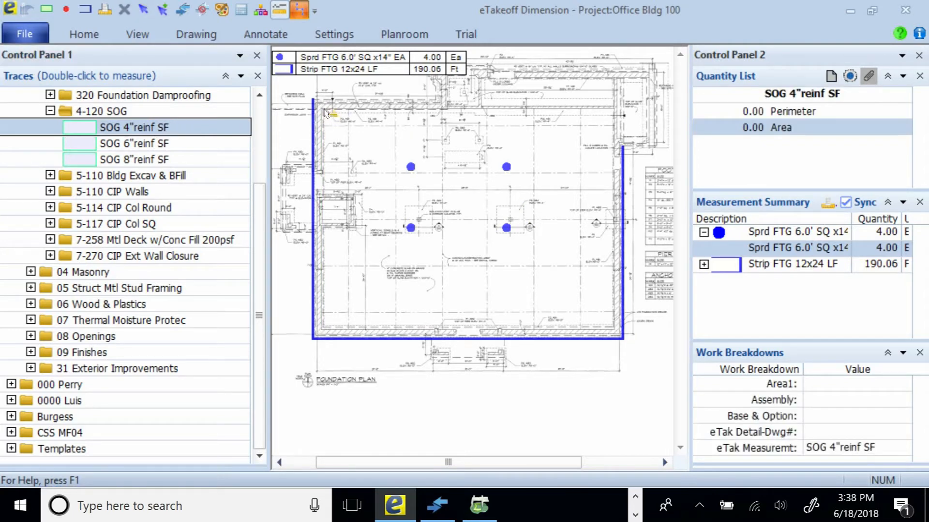
{"action": "left_click_drag", "start_coordinate": [322, 108], "coordinate": [613, 108]}
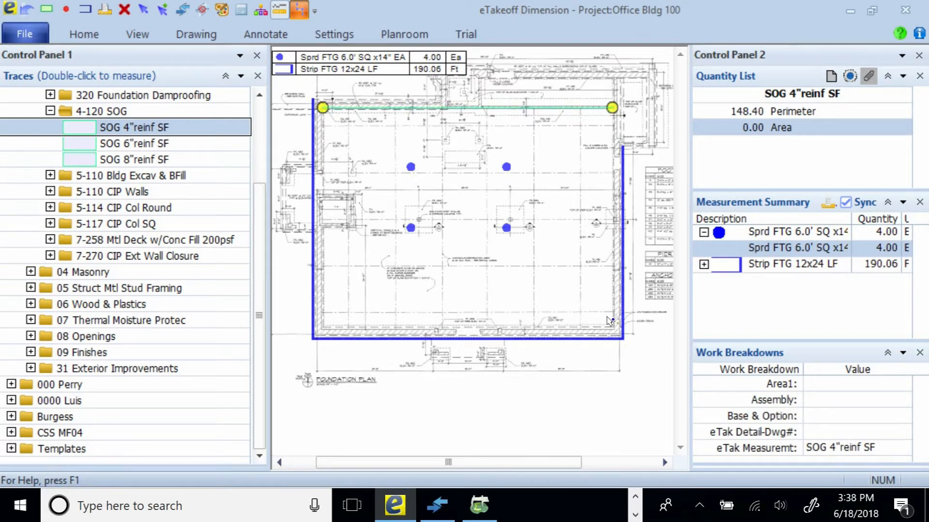
{"action": "left_click", "coordinate": [612, 327]}
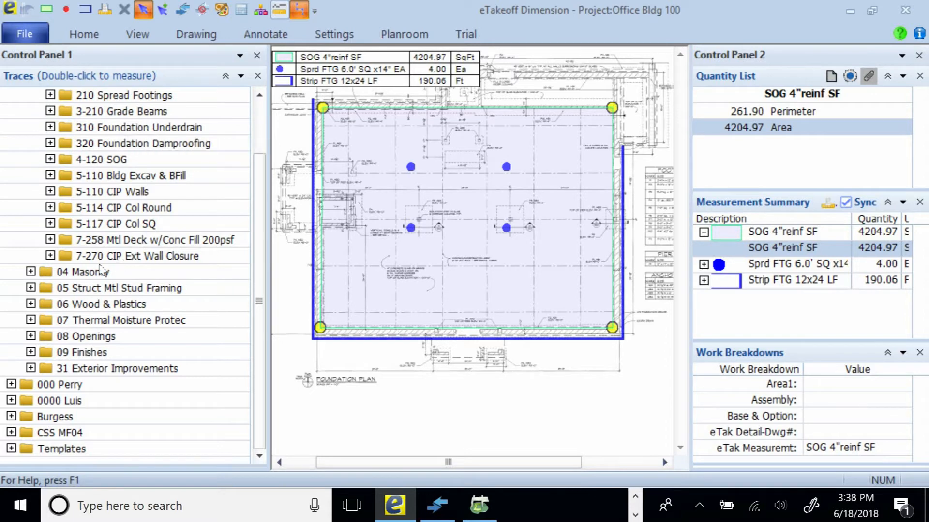
{"action": "left_click", "coordinate": [31, 111]}
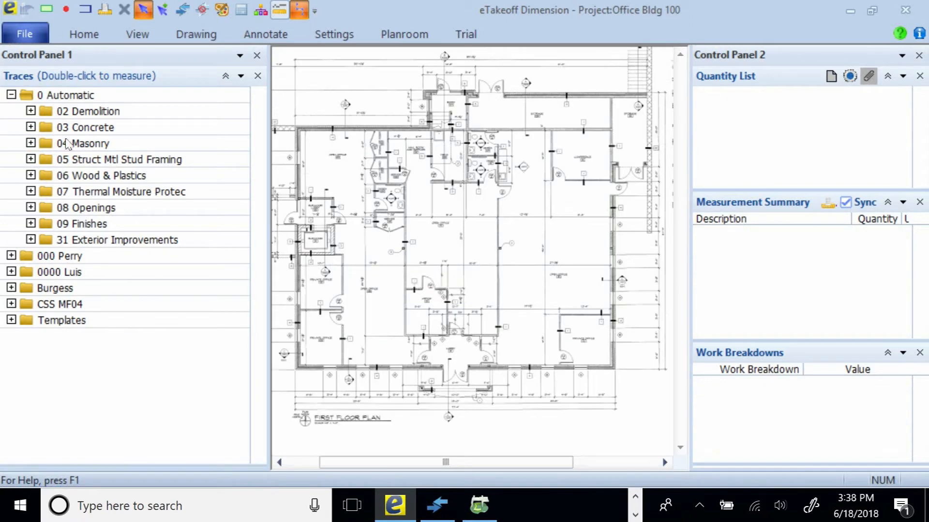
- Trace the CMU 8x8x16 reinf wall around the first floor perimeter with 12 ft height
{"action": "left_click", "coordinate": [31, 143]}
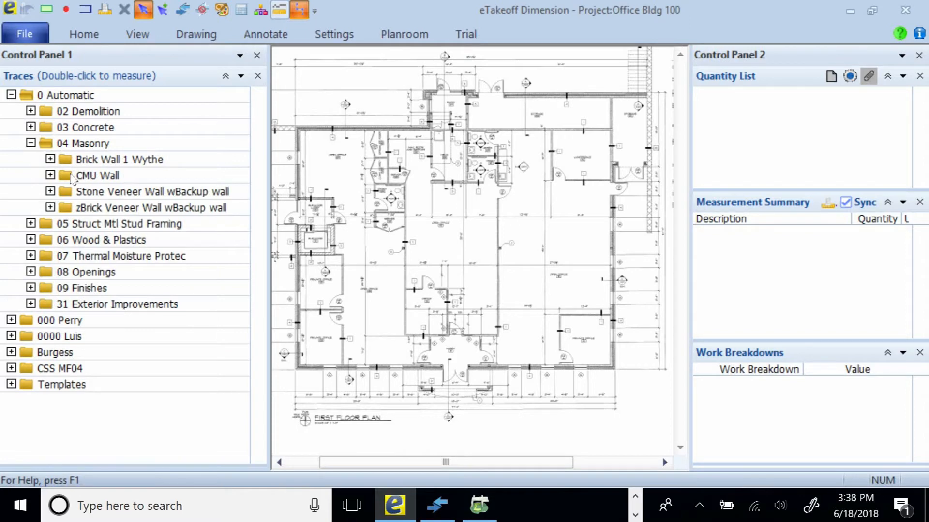
{"action": "left_click", "coordinate": [51, 175]}
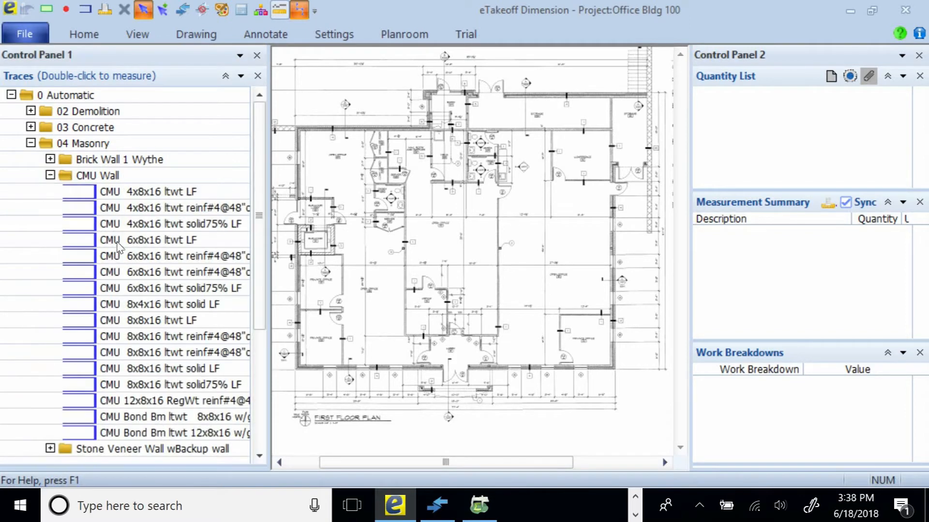
{"action": "mouse_move", "coordinate": [135, 345]}
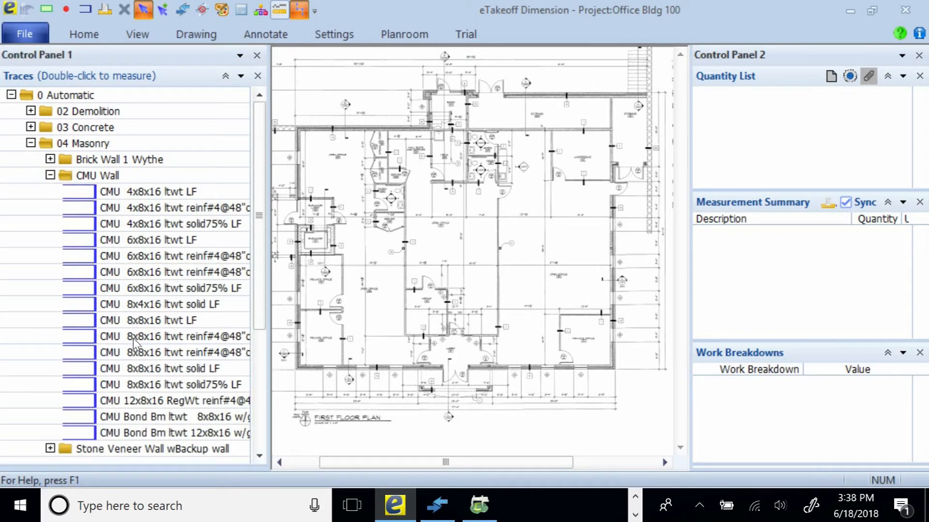
{"action": "mouse_move", "coordinate": [202, 337]}
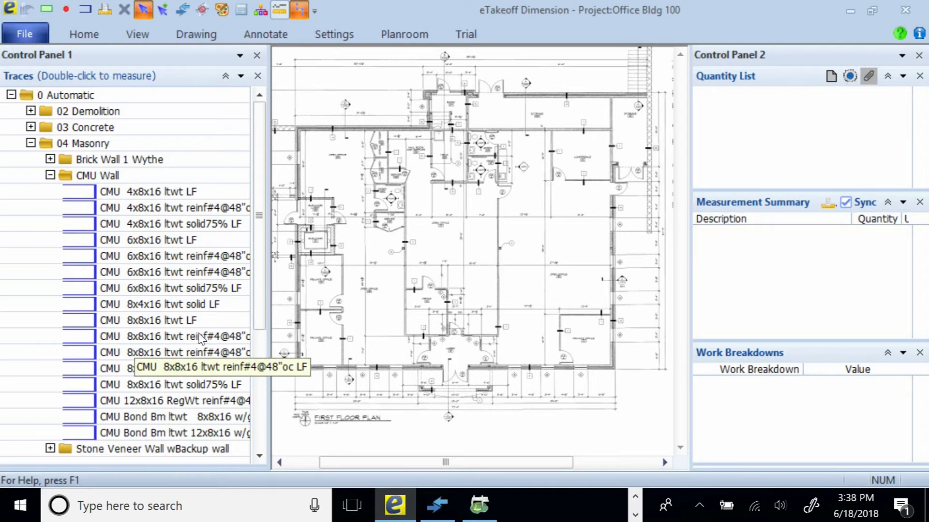
{"action": "mouse_move", "coordinate": [129, 341]}
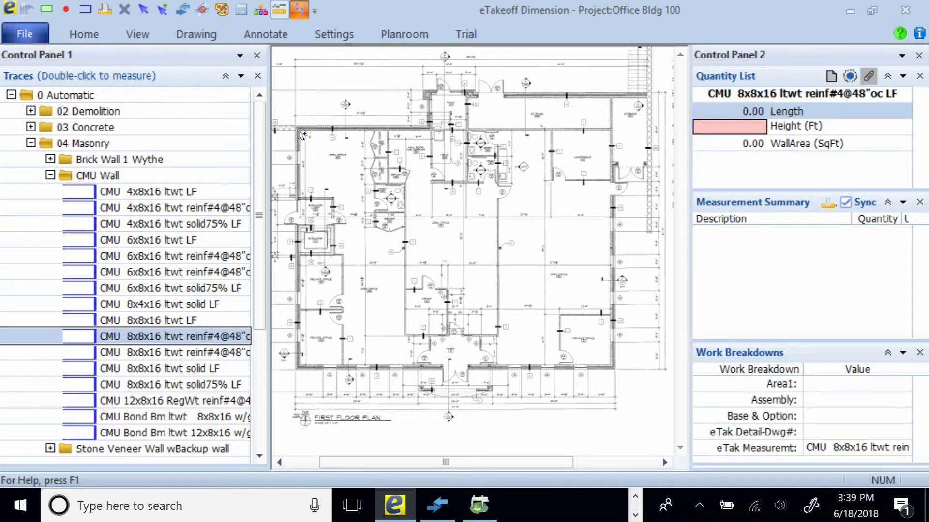
{"action": "left_click_drag", "start_coordinate": [299, 129], "coordinate": [299, 364]}
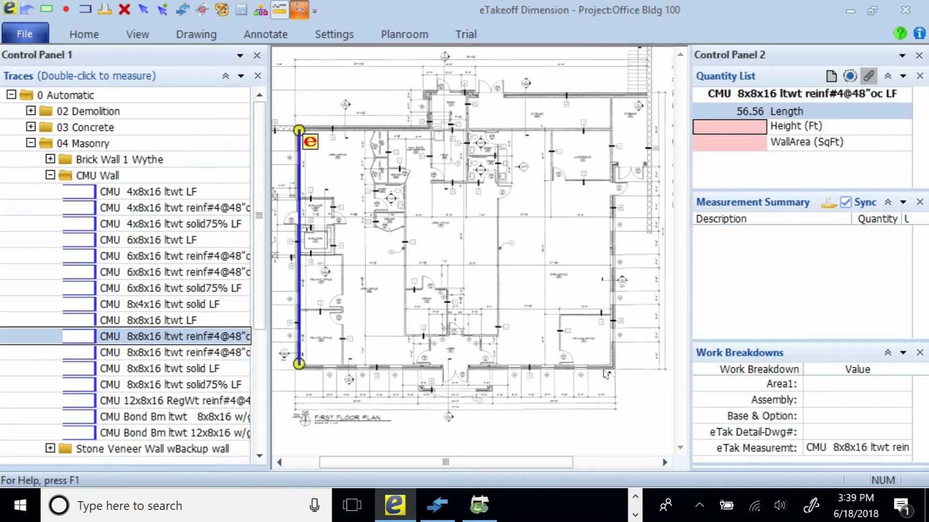
{"action": "left_click", "coordinate": [608, 363]}
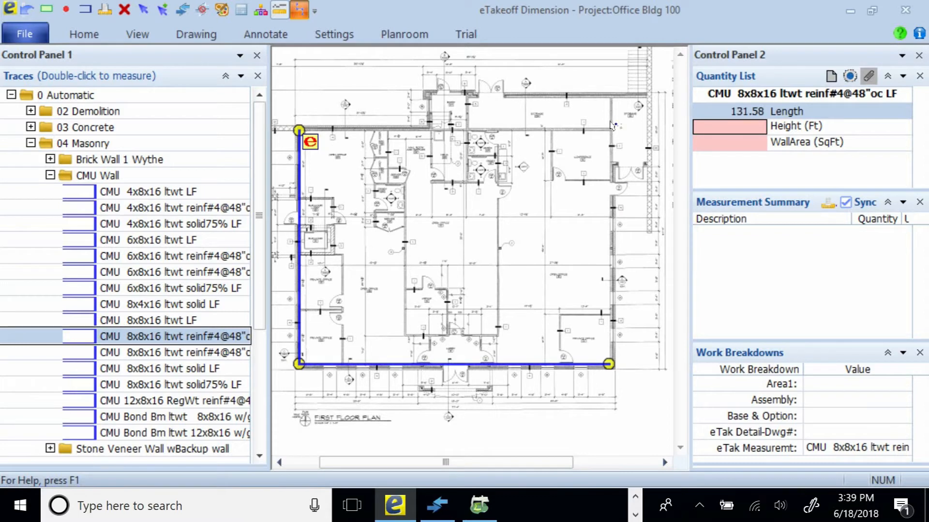
{"action": "left_click", "coordinate": [608, 95]}
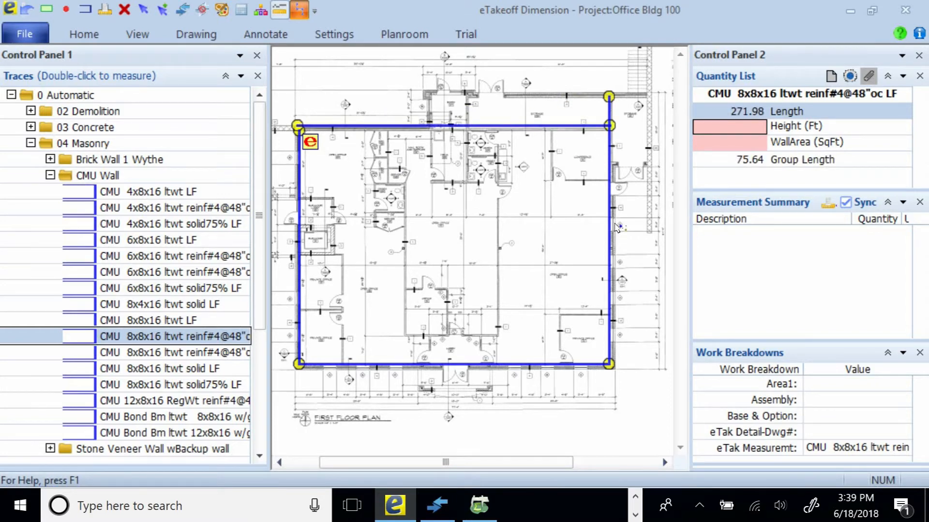
{"action": "mouse_move", "coordinate": [853, 264]}
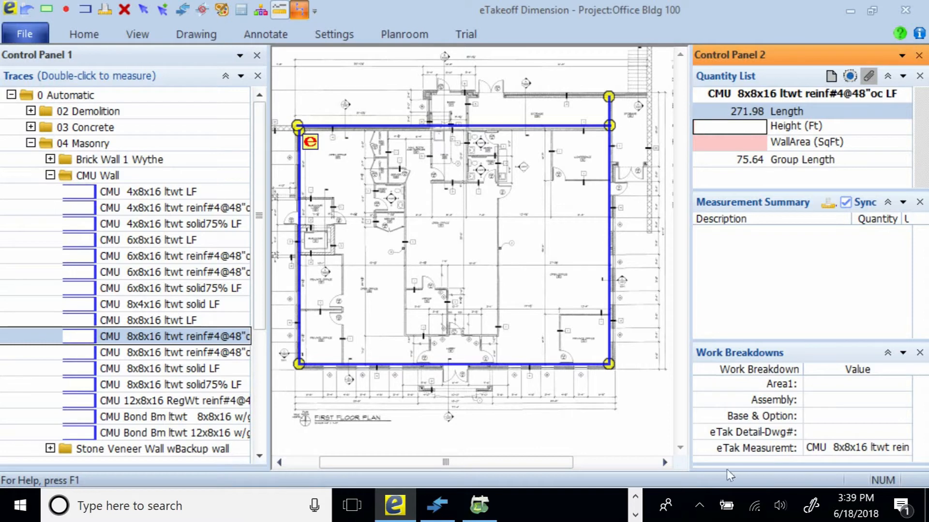
{"action": "type", "text": "12.00"}
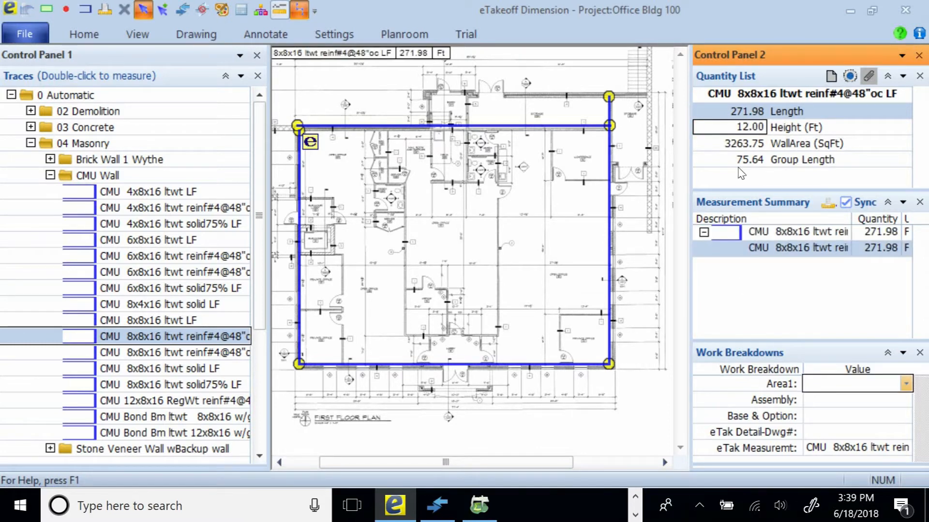
{"action": "mouse_move", "coordinate": [738, 155]}
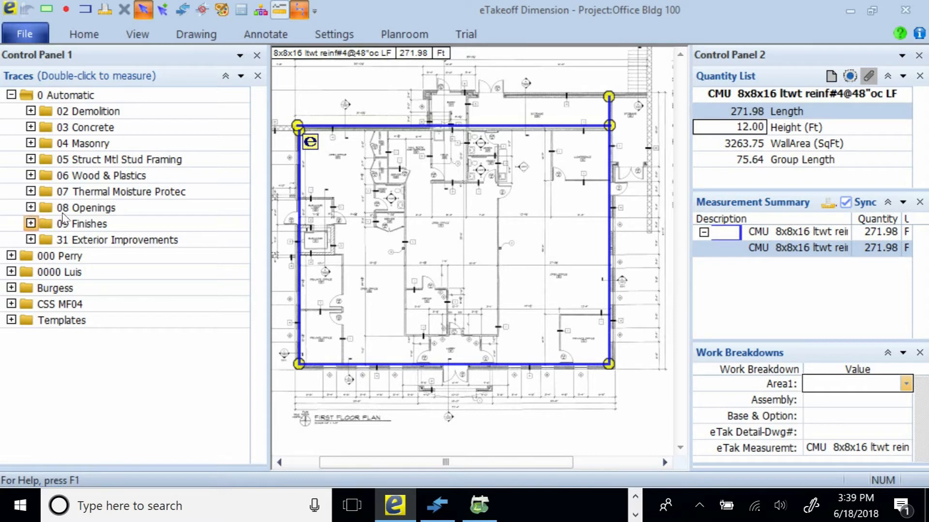
- Select 092 Acoust SuspCLG 2x2 Teg SF under 09 Finishes and start its ceiling area trace
{"action": "left_click", "coordinate": [31, 224]}
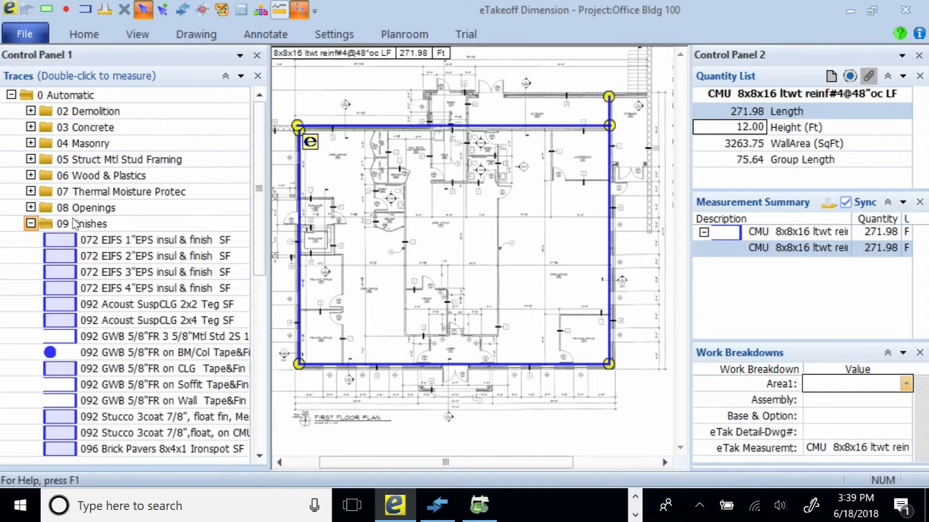
{"action": "scroll", "scroll_direction": "down", "scroll_amount": 3}
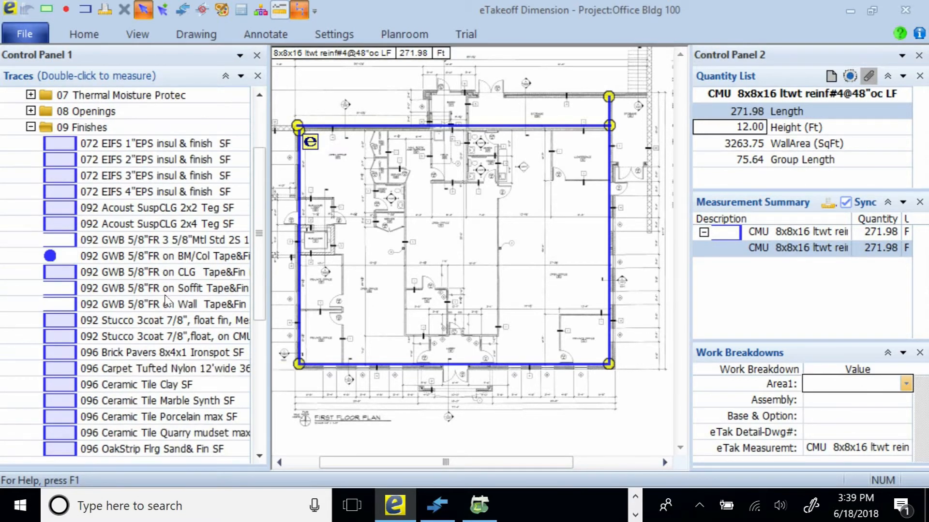
{"action": "left_click", "coordinate": [157, 208]}
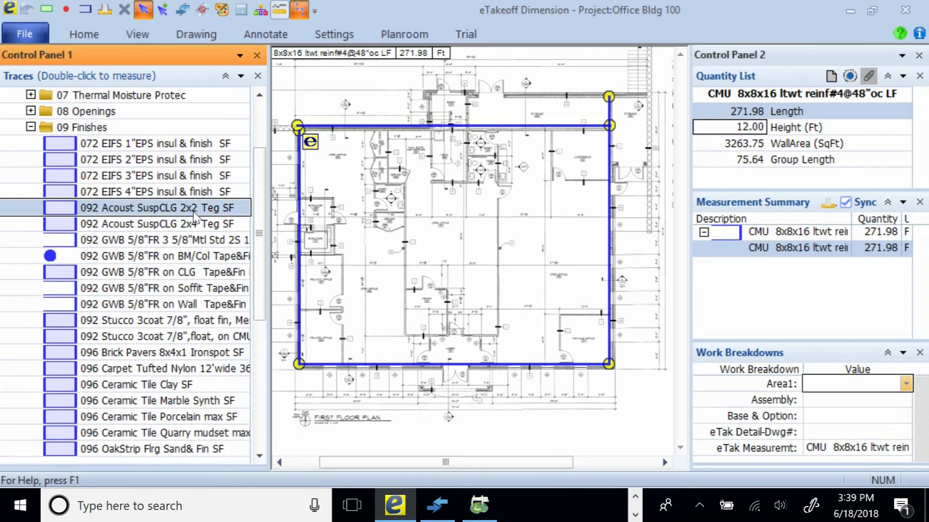
{"action": "mouse_move", "coordinate": [166, 224]}
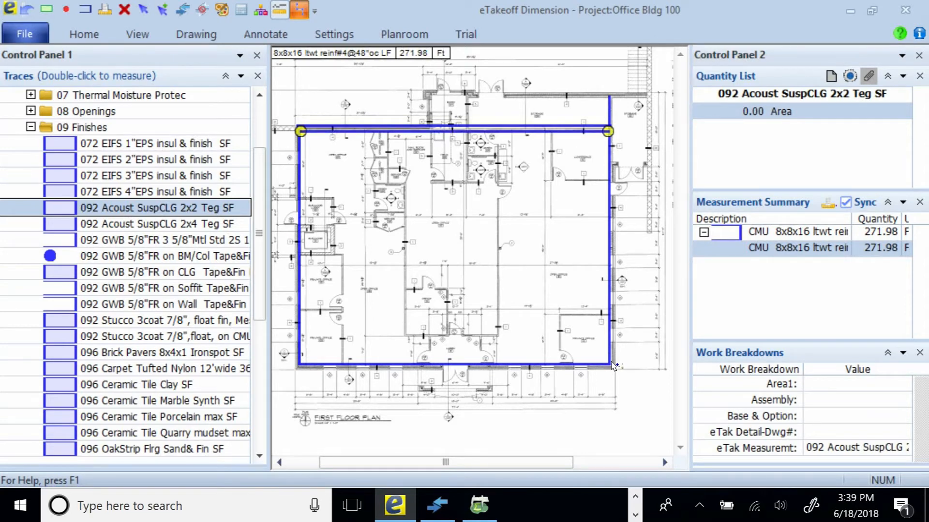
{"action": "left_click", "coordinate": [609, 362]}
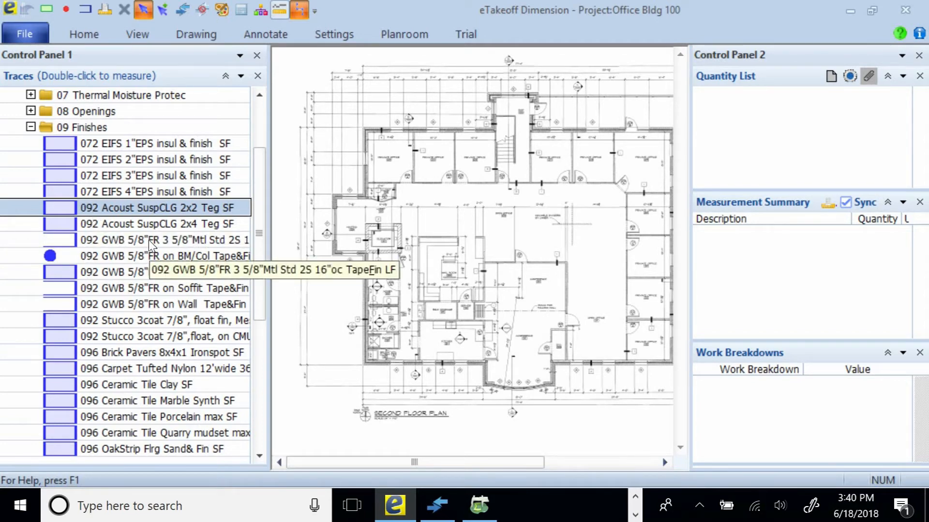
{"action": "mouse_move", "coordinate": [212, 247]}
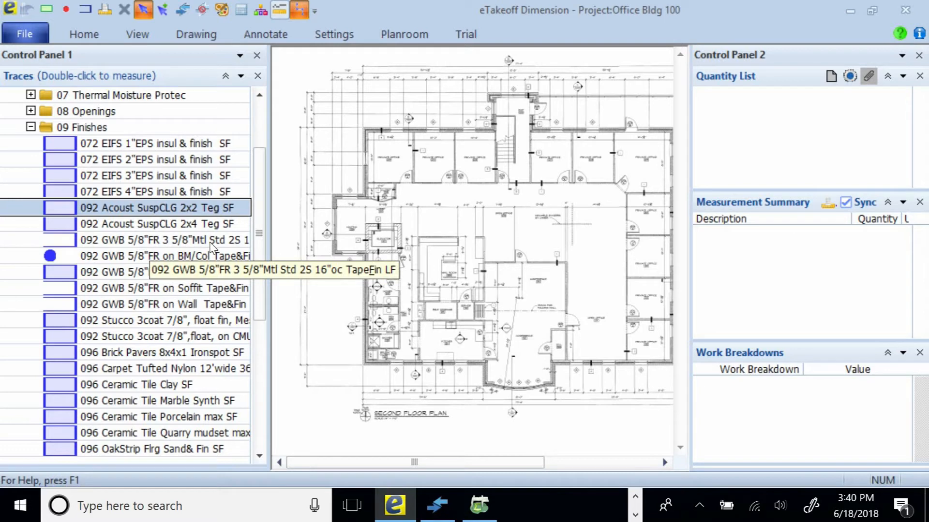
{"action": "mouse_move", "coordinate": [195, 248]}
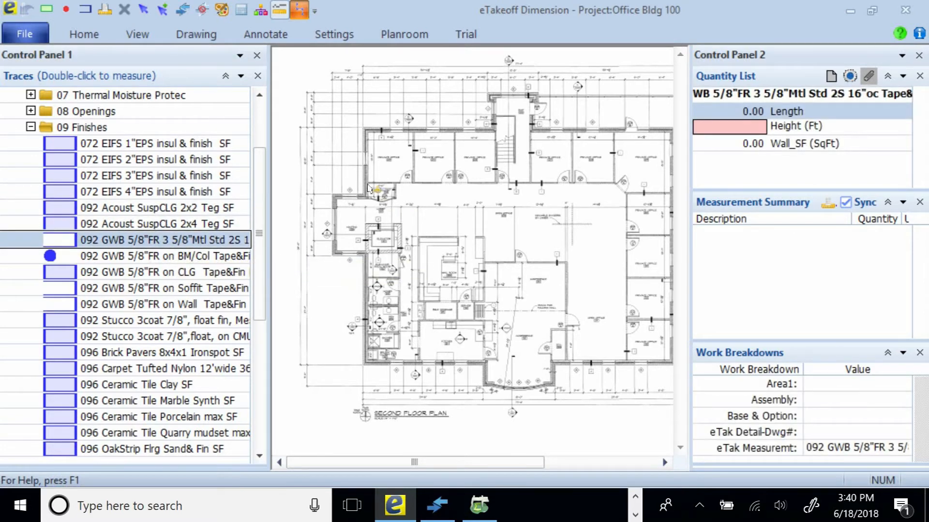
- Trace the 092 GWB 5/8"FR metal stud partition (107.04 ft) with 9 ft height
{"action": "left_click", "coordinate": [377, 192]}
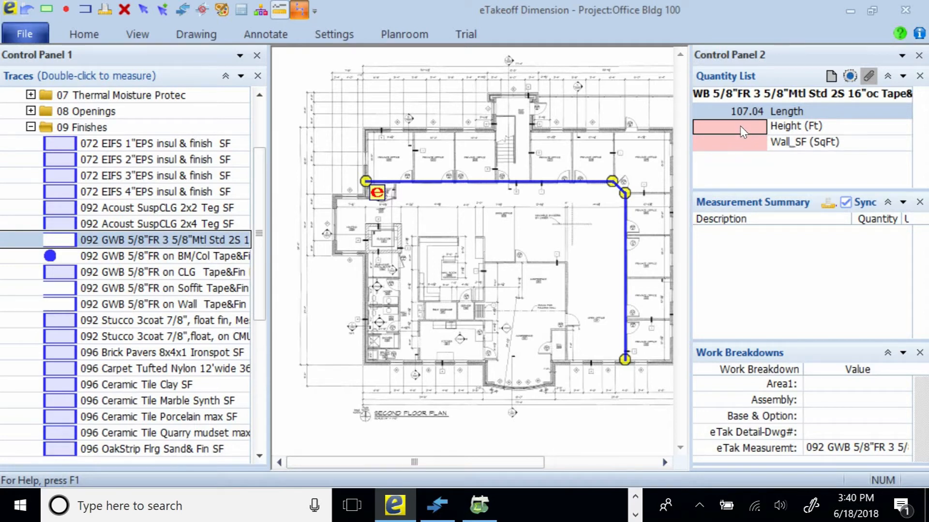
{"action": "left_click", "coordinate": [728, 126]}
{"action": "type", "text": "9"}
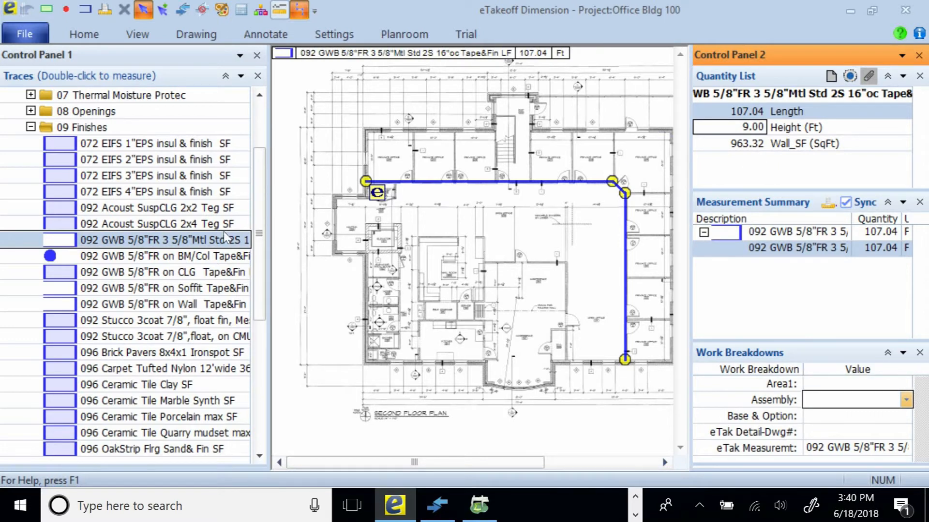
{"action": "mouse_move", "coordinate": [247, 274]}
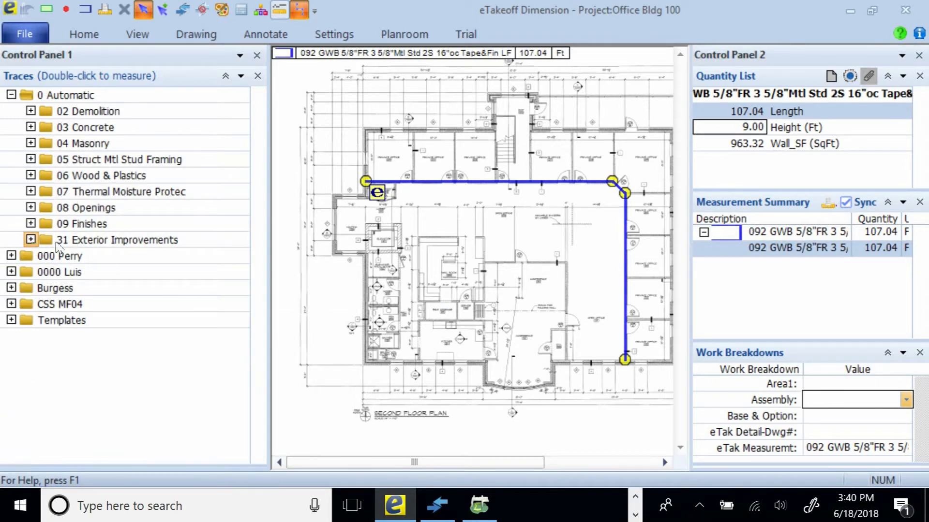
- Draw the Curb & Gutter 12x24 form Stl LF trace along the left and bottom edges (168 ft)
{"action": "left_click", "coordinate": [31, 240]}
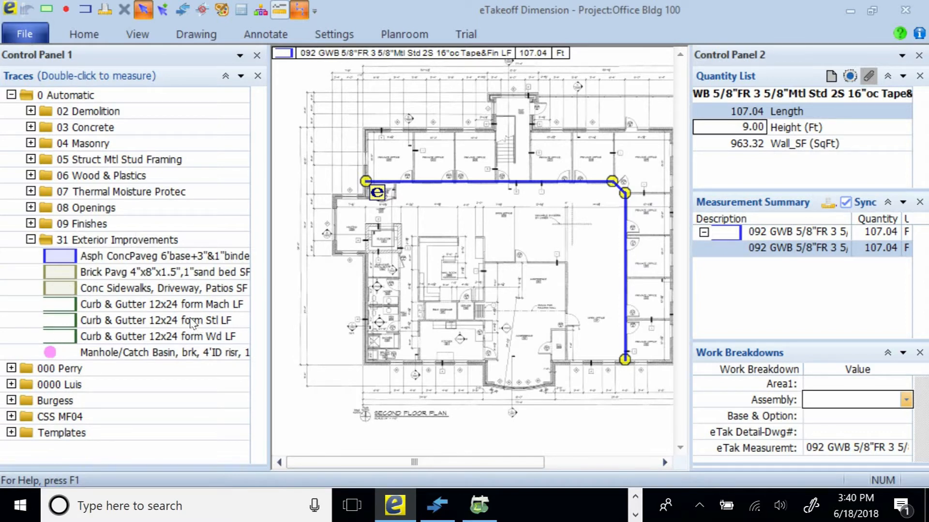
{"action": "left_click", "coordinate": [163, 320]}
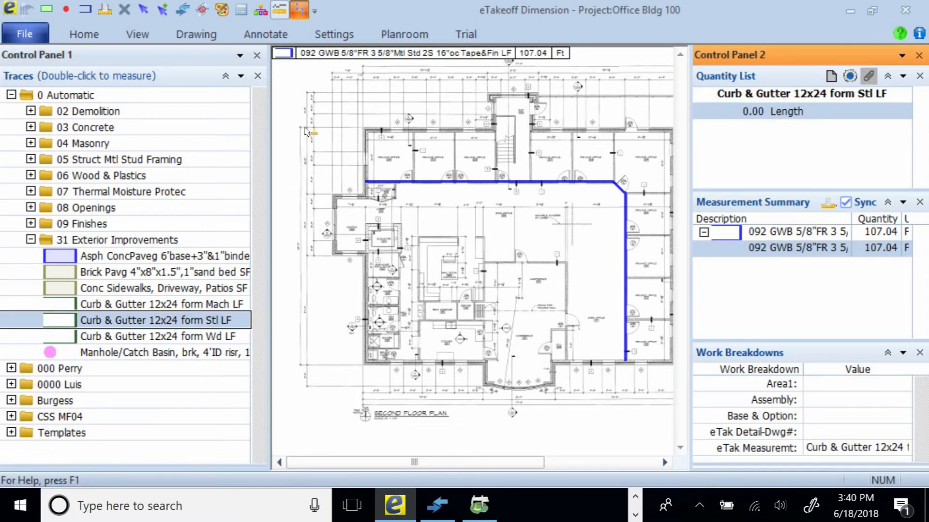
{"action": "left_click_drag", "start_coordinate": [293, 96], "coordinate": [293, 418]}
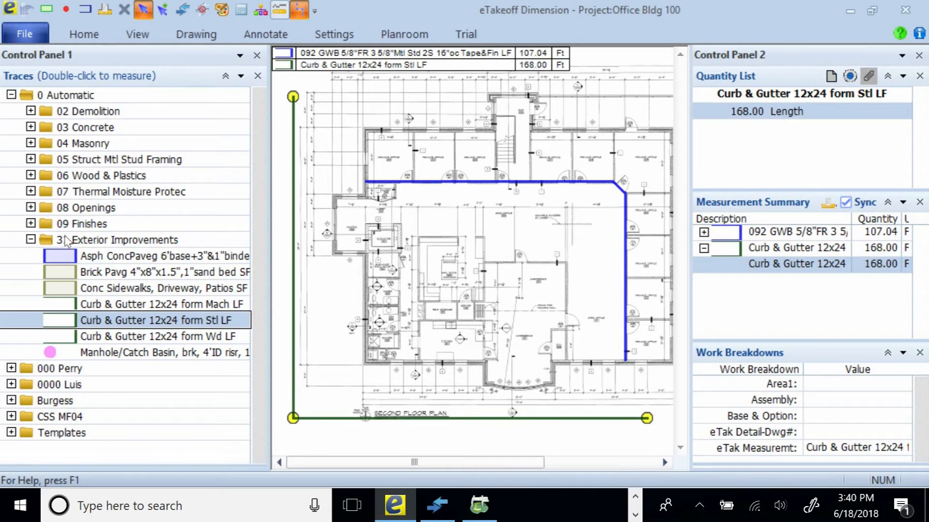
{"action": "left_click", "coordinate": [32, 240]}
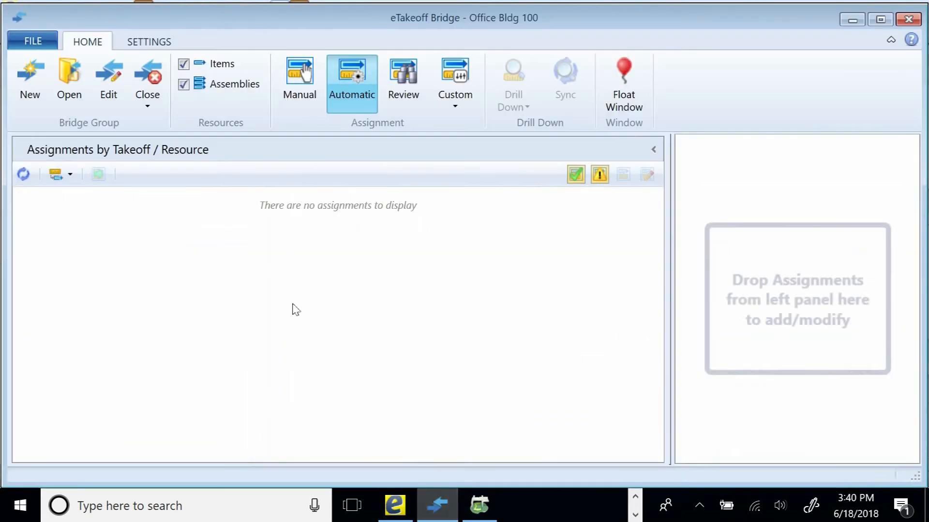
{"action": "mouse_move", "coordinate": [281, 274]}
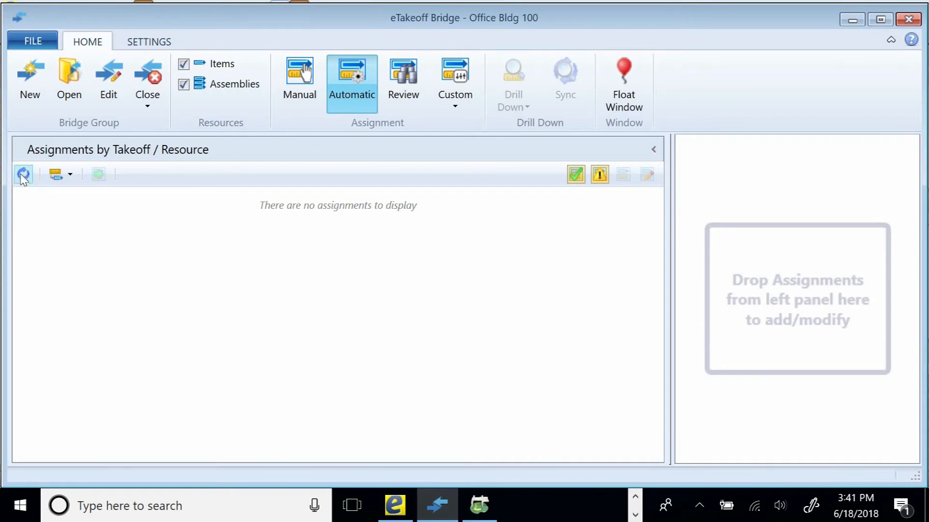
- Refresh Bridge assignments, add the 7 measurements to the estimate, and confirm
{"action": "left_click", "coordinate": [23, 174]}
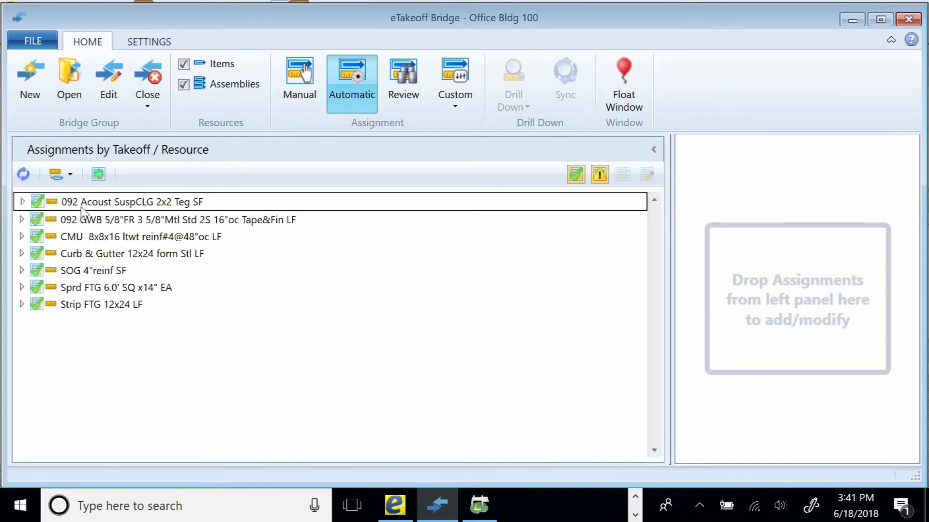
{"action": "mouse_move", "coordinate": [135, 387]}
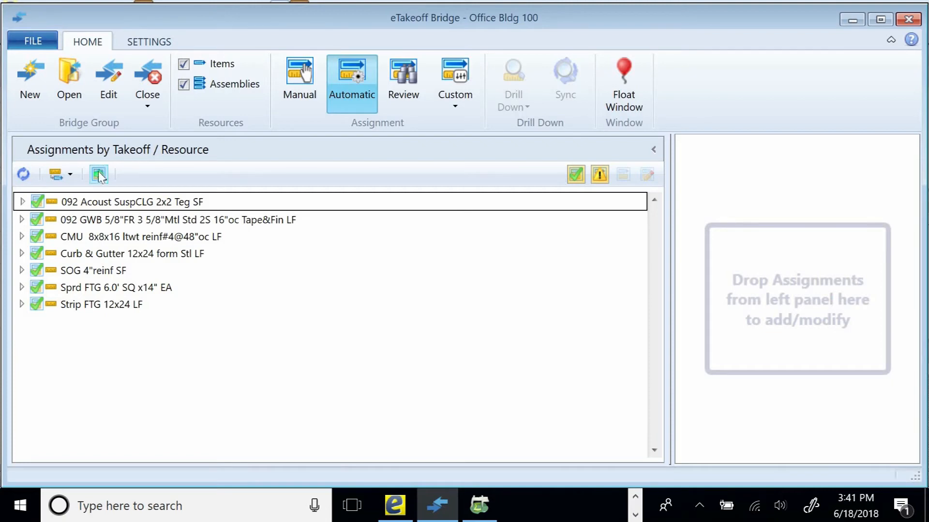
{"action": "mouse_move", "coordinate": [99, 173]}
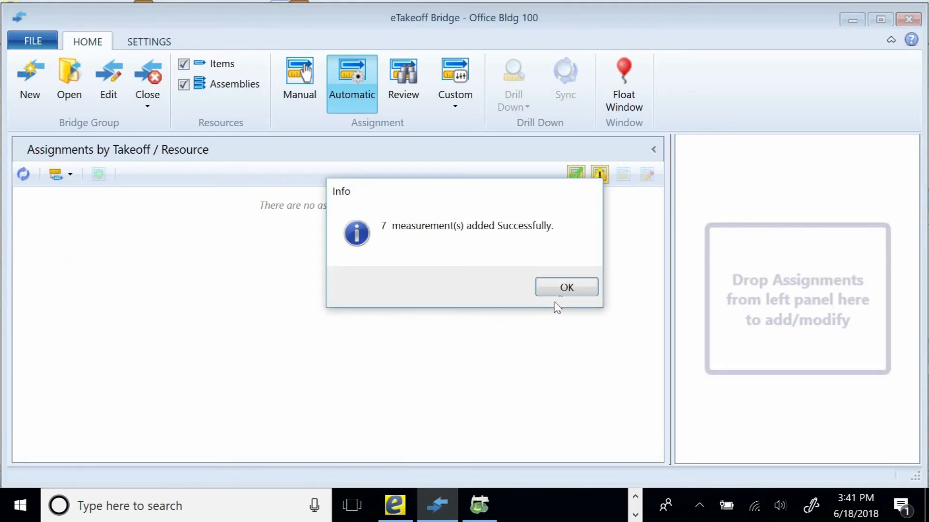
{"action": "left_click", "coordinate": [565, 288]}
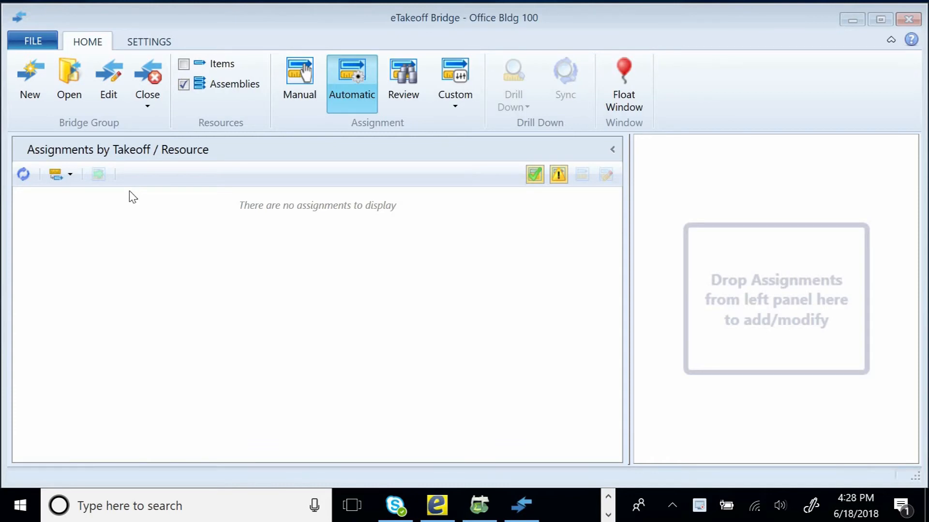
{"action": "mouse_move", "coordinate": [143, 118]}
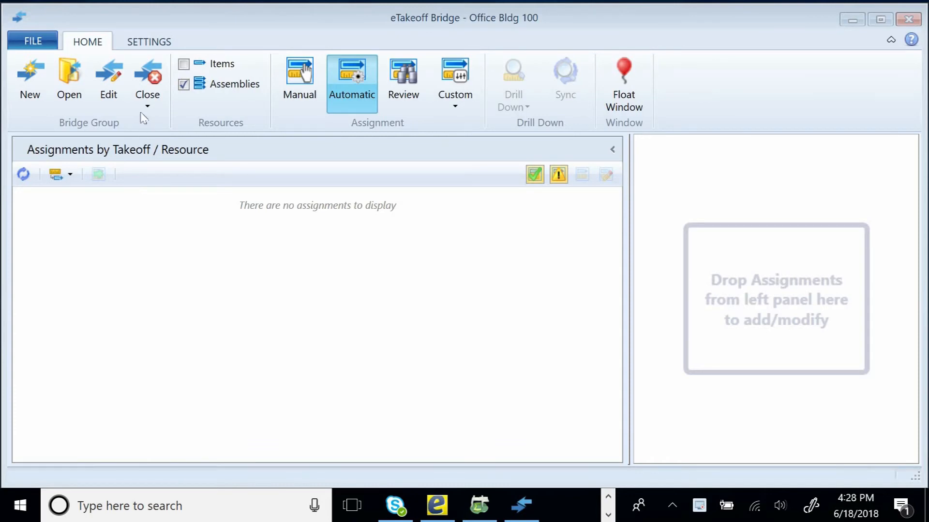
- Choose Go to Estimate from the Close dropdown to view Office Bldg 100
{"action": "left_click", "coordinate": [147, 80]}
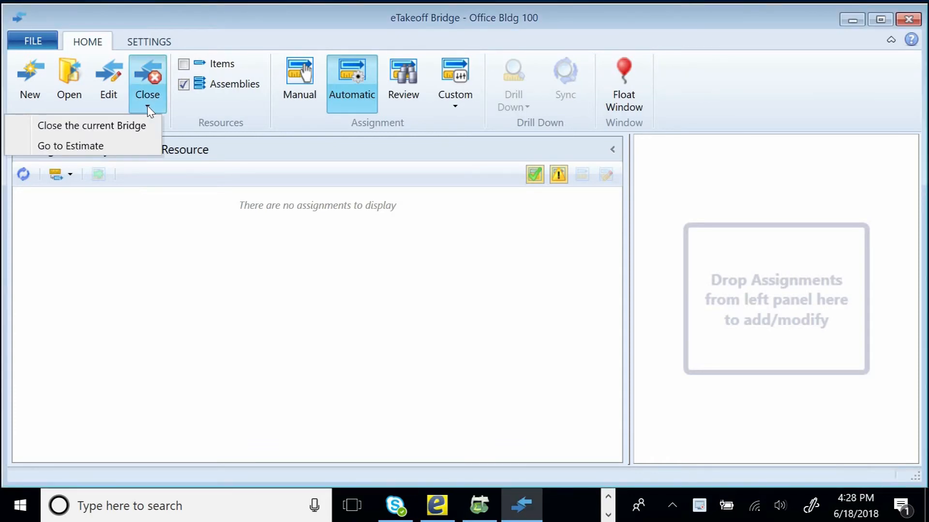
{"action": "left_click", "coordinate": [70, 146]}
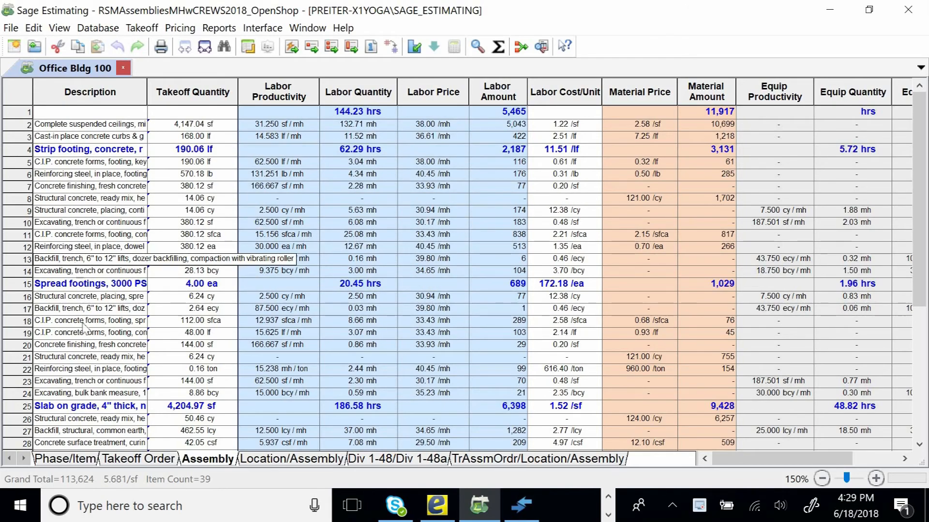
- Scroll the Assembly sheet and switch to the Assem Detail no crew wTrace layout
{"action": "scroll", "scroll_direction": "down", "scroll_amount": 3}
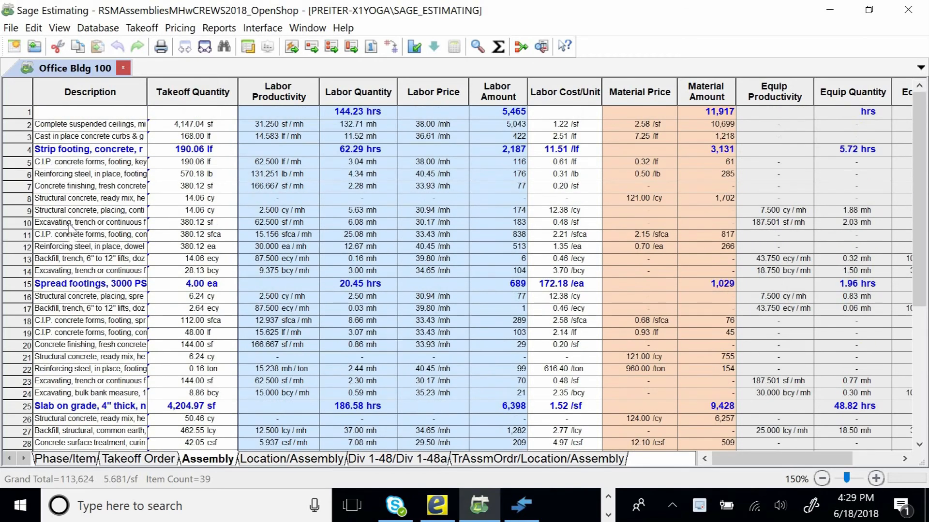
{"action": "left_click", "coordinate": [90, 222]}
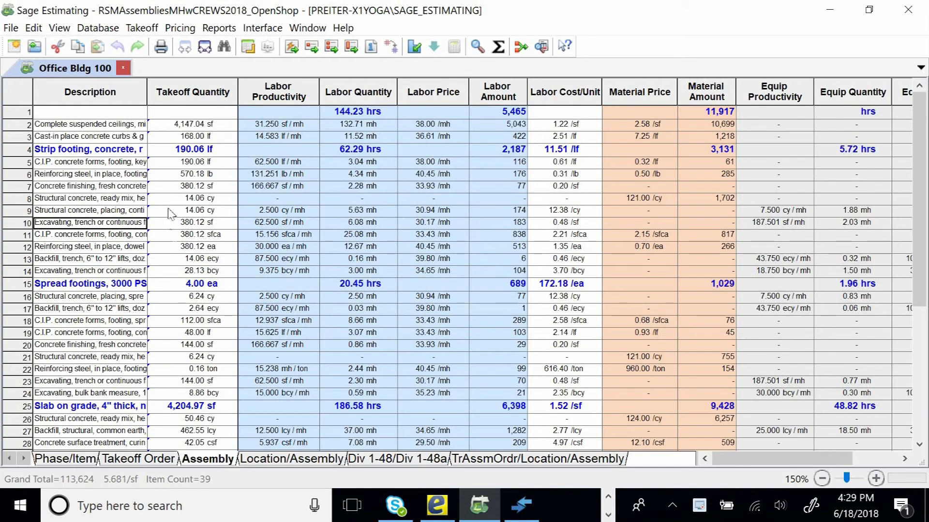
{"action": "mouse_move", "coordinate": [224, 341]}
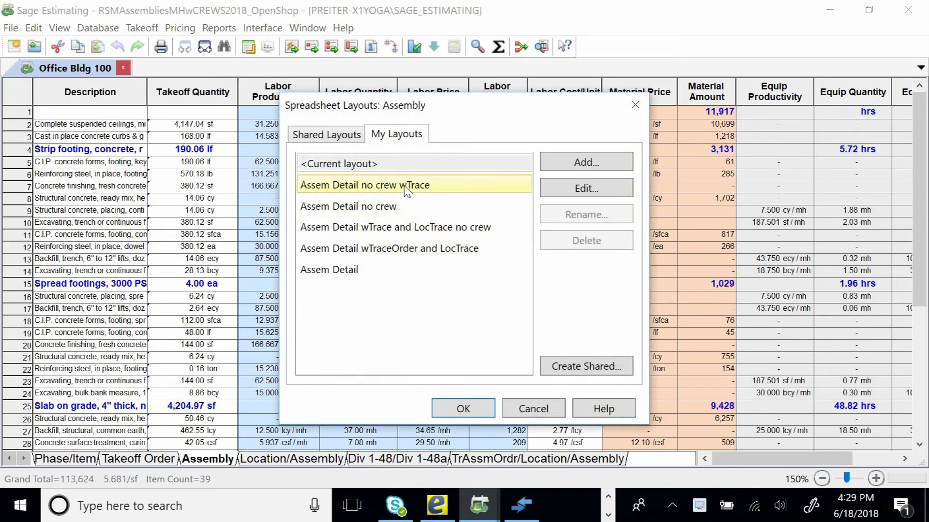
{"action": "left_click", "coordinate": [462, 408]}
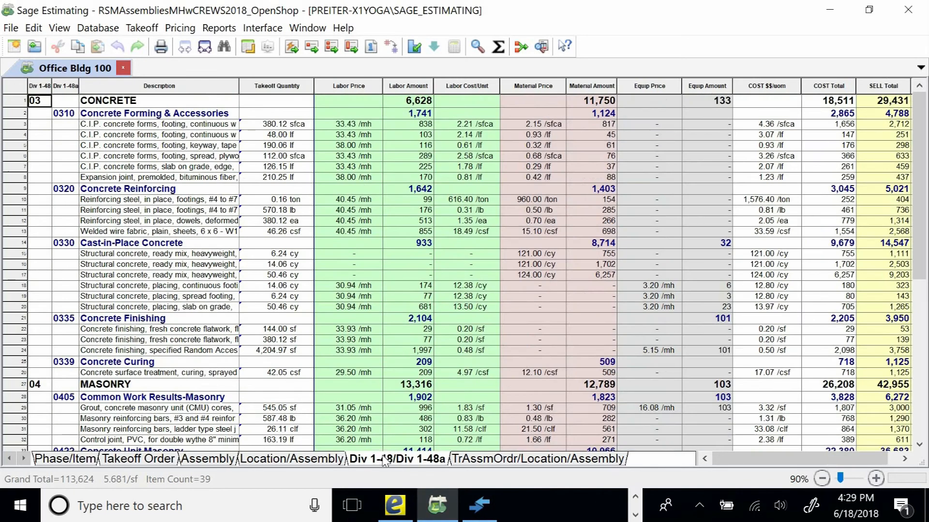
{"action": "mouse_move", "coordinate": [515, 123]}
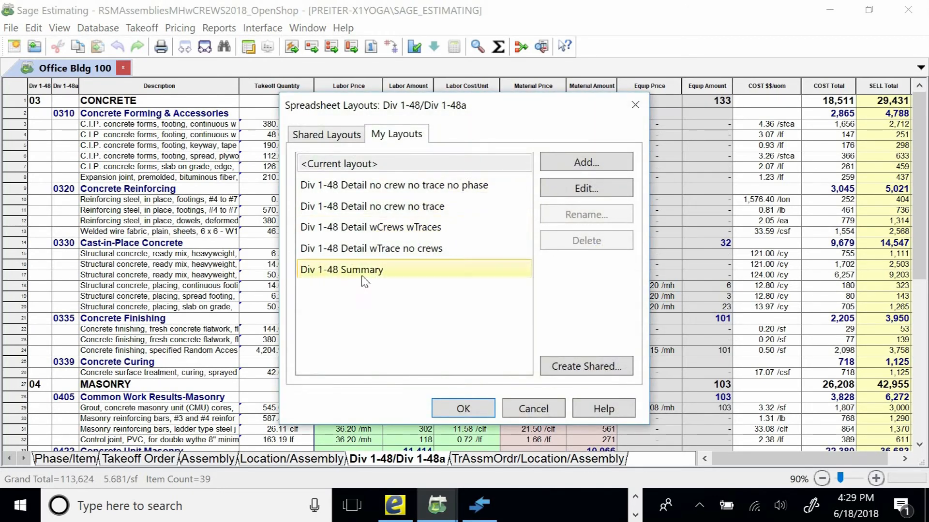
- Show the Div 1-48 Summary layout with line items expanded, then open the estimate totals
{"action": "left_click", "coordinate": [462, 408]}
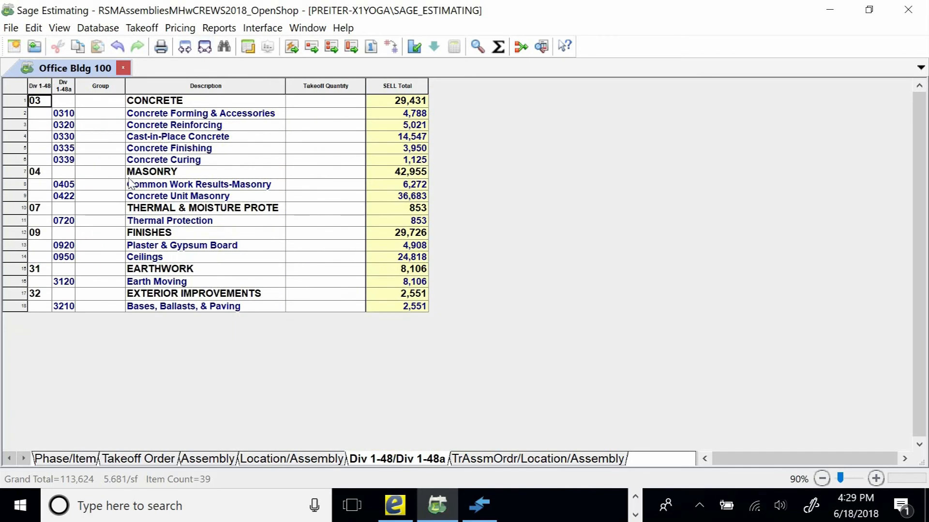
{"action": "mouse_move", "coordinate": [63, 288]}
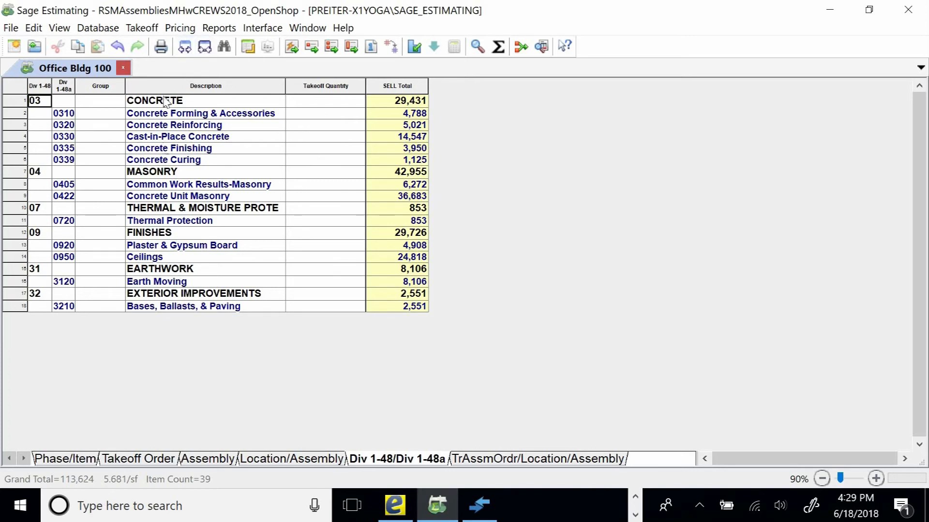
{"action": "left_click", "coordinate": [184, 306]}
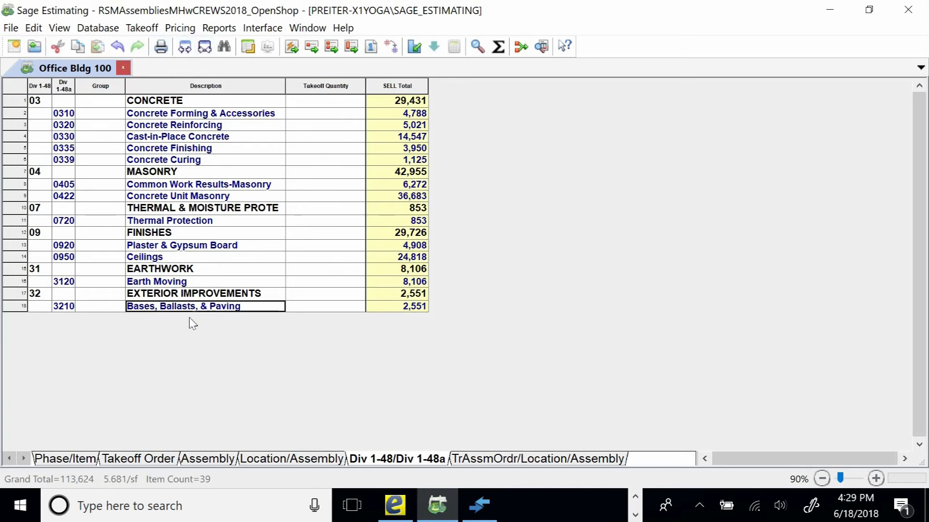
{"action": "double_click", "coordinate": [182, 306]}
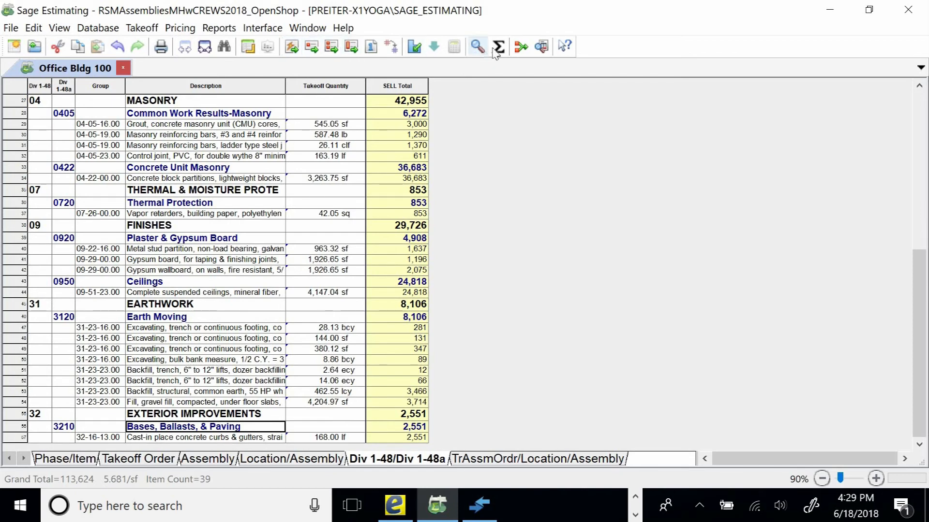
{"action": "left_click", "coordinate": [498, 46]}
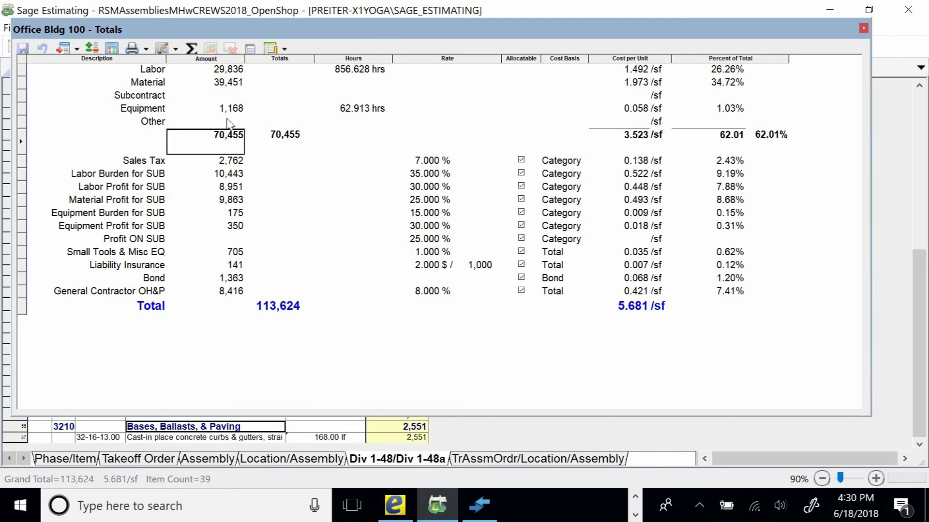
{"action": "mouse_move", "coordinate": [214, 179]}
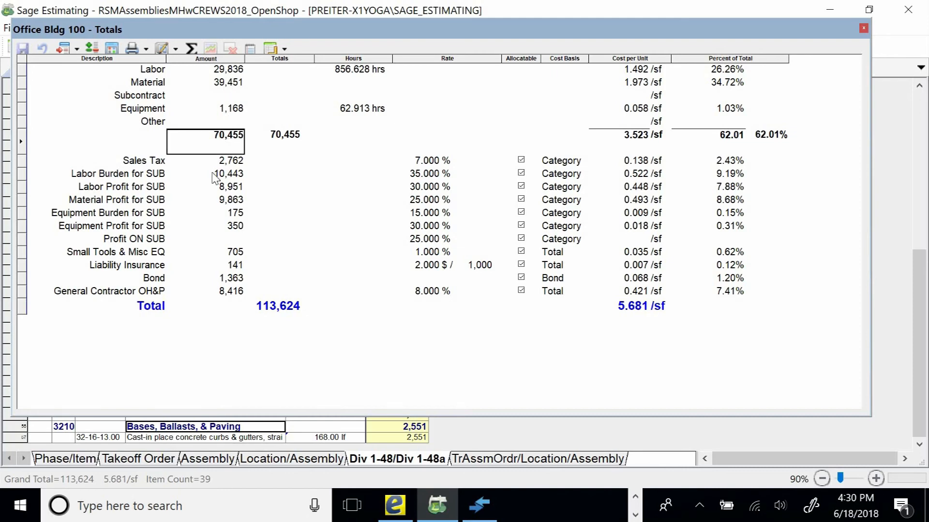
{"action": "mouse_move", "coordinate": [229, 303]}
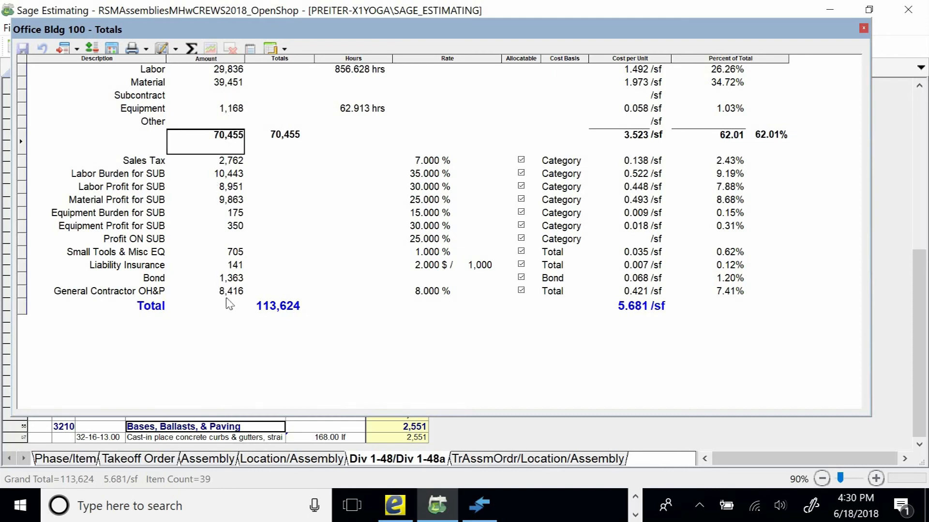
- Select the 113,624 grand total in the Totals window
{"action": "left_click", "coordinate": [276, 306]}
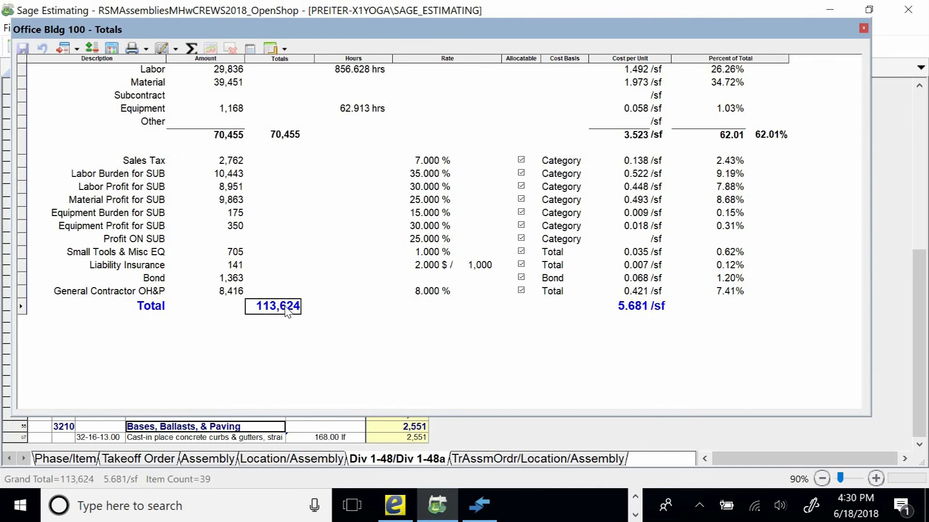